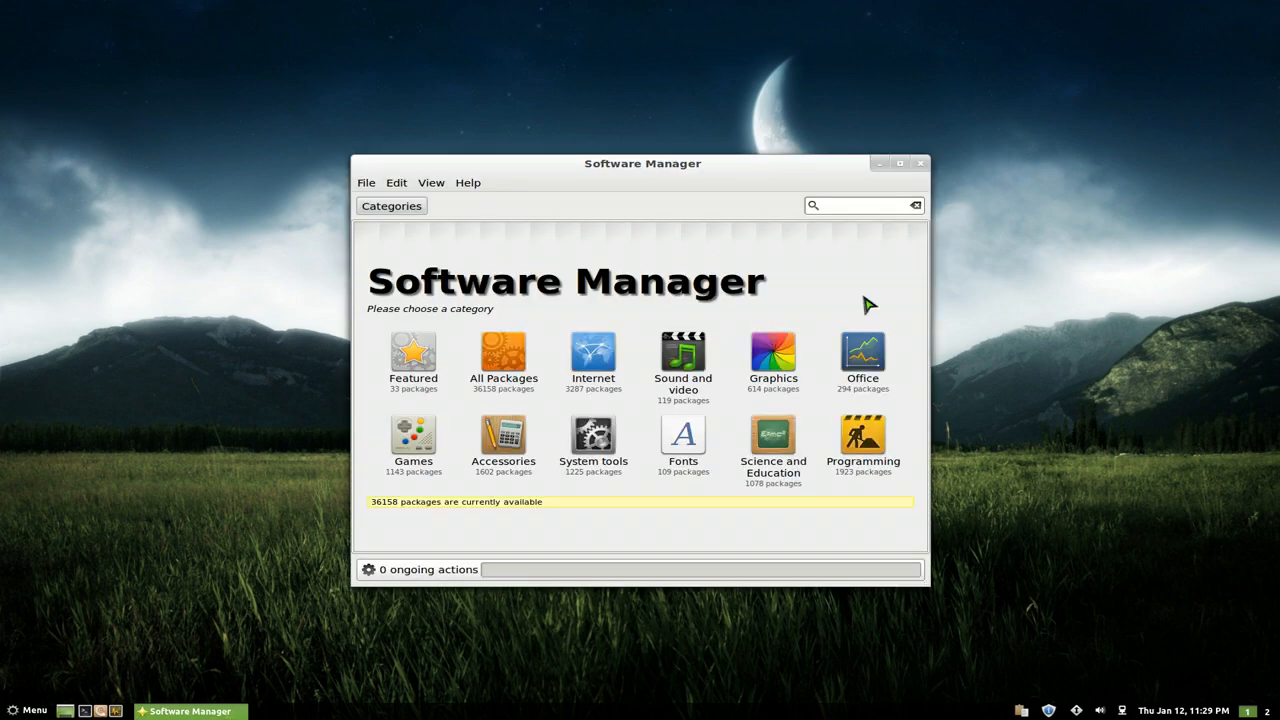
- Search the Software Manager catalogue for 'dconf' to find the dconf-tools package
{"action": "left_click", "coordinate": [860, 205]}
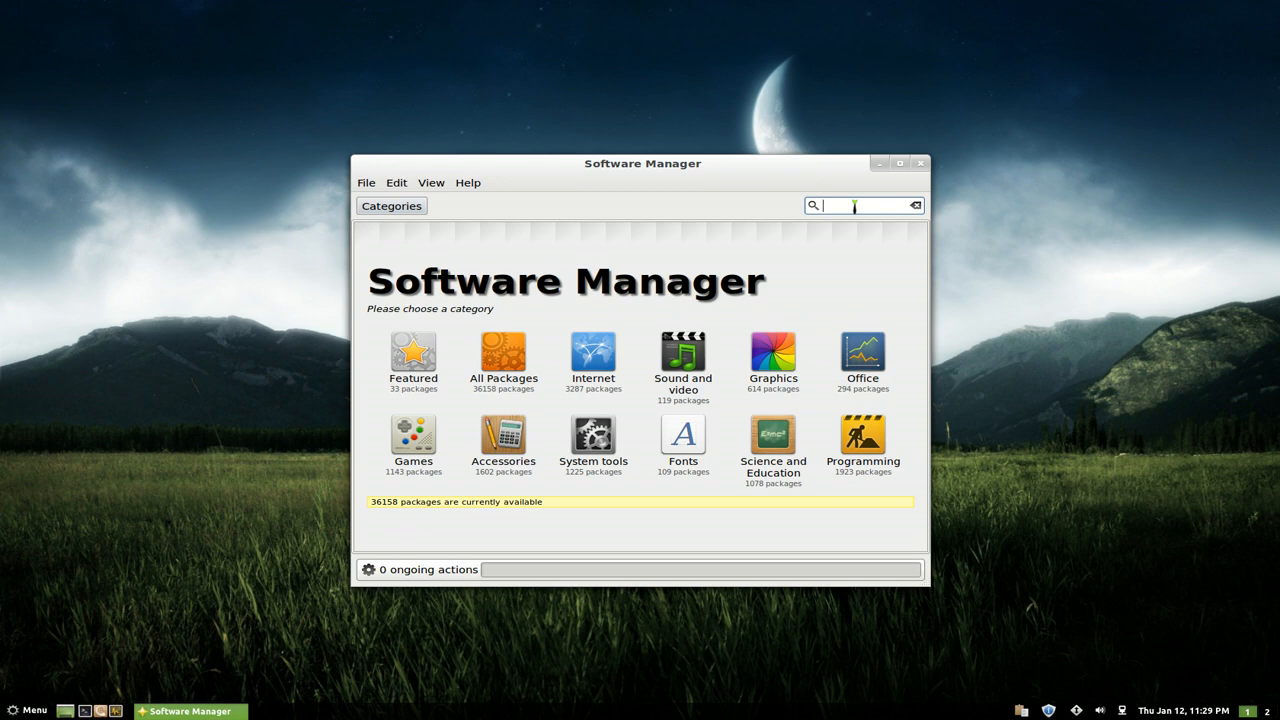
{"action": "type", "text": "dco"}
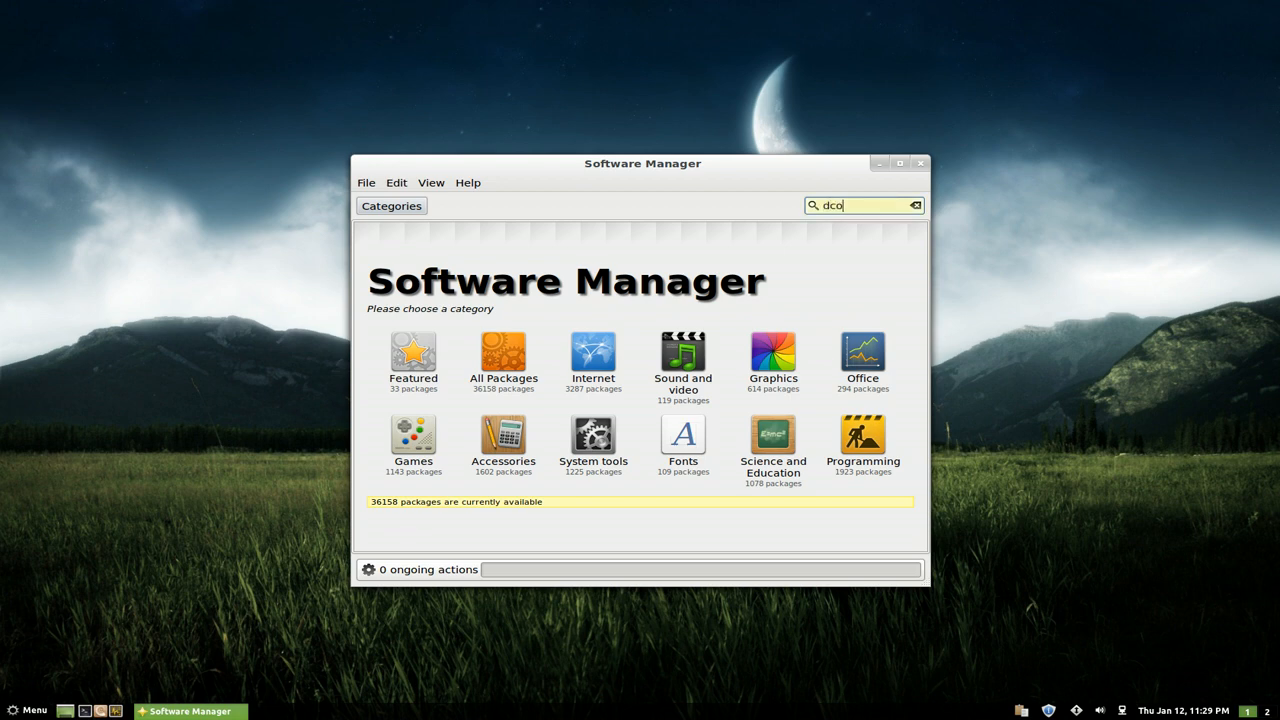
{"action": "type", "text": "nf"}
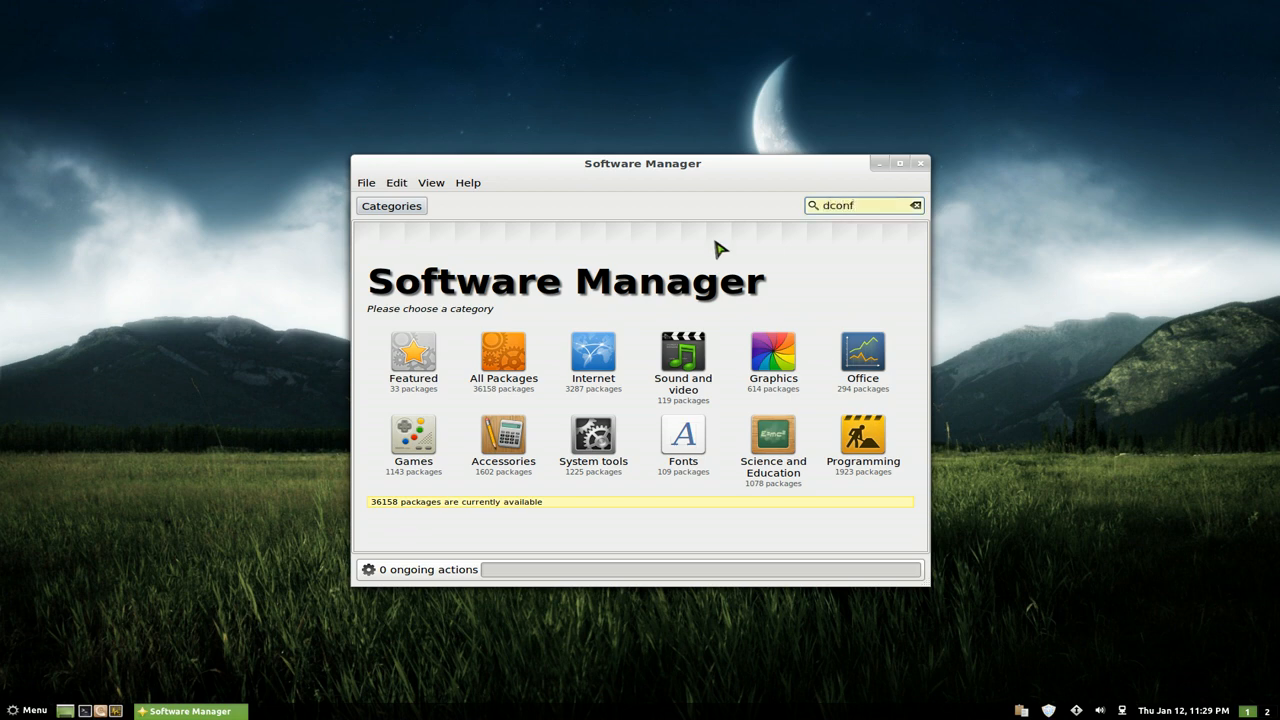
{"action": "key", "text": "Return"}
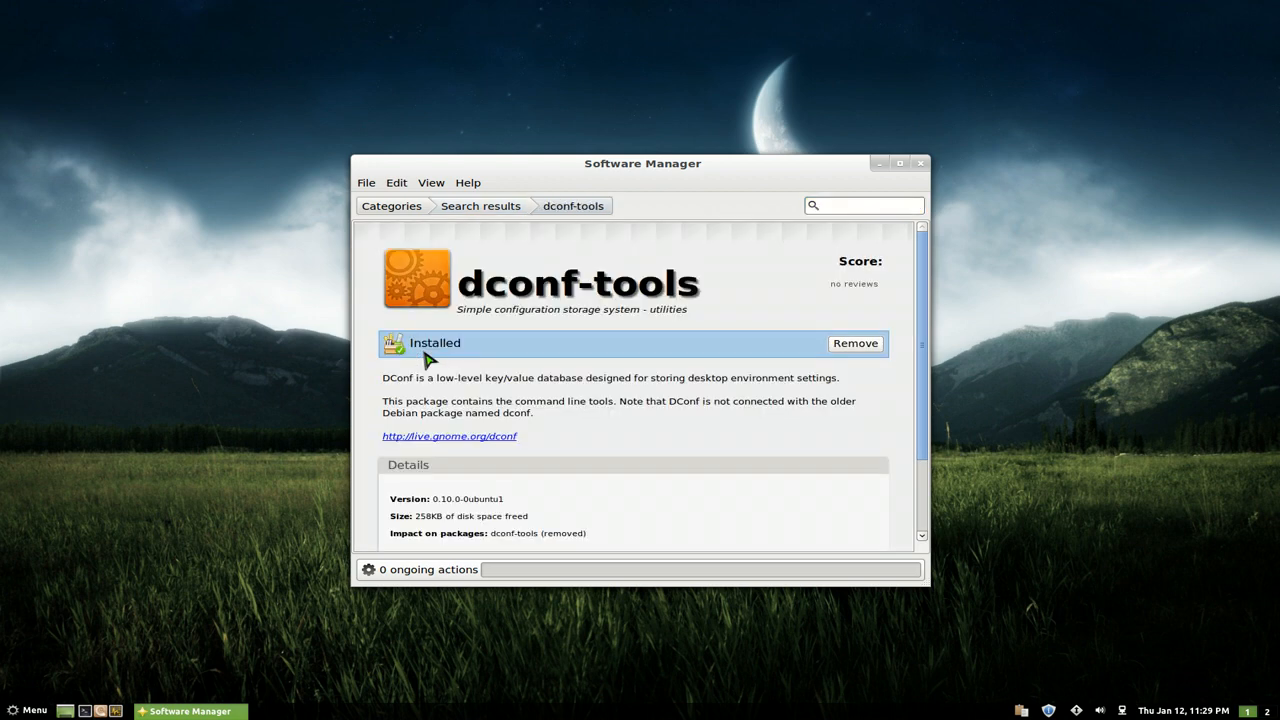
{"action": "mouse_move", "coordinate": [610, 295]}
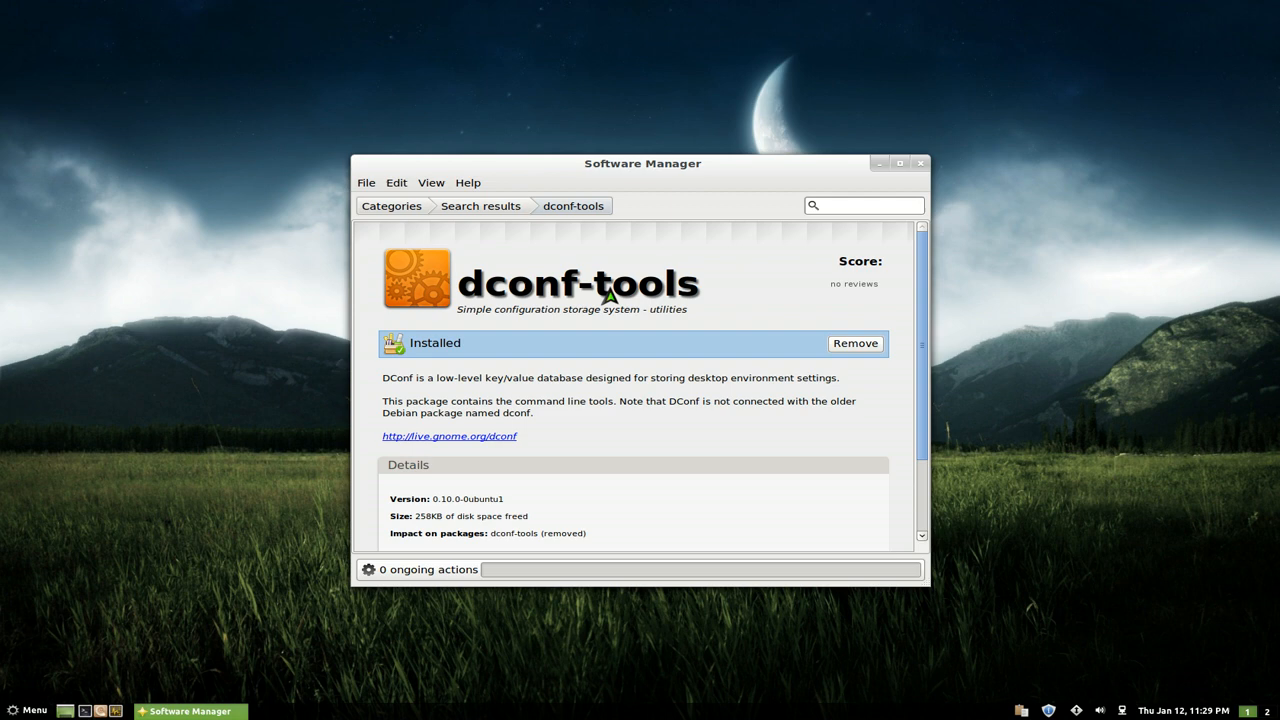
{"action": "mouse_move", "coordinate": [686, 341]}
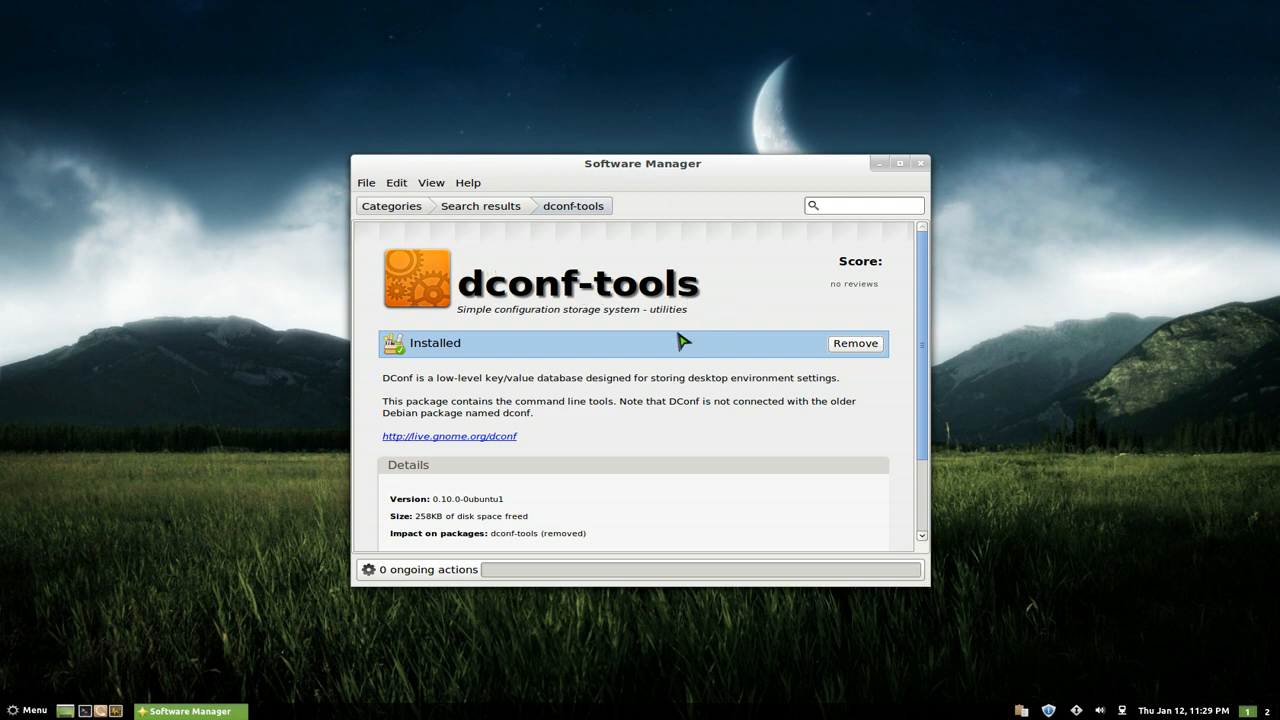
{"action": "mouse_move", "coordinate": [930, 175]}
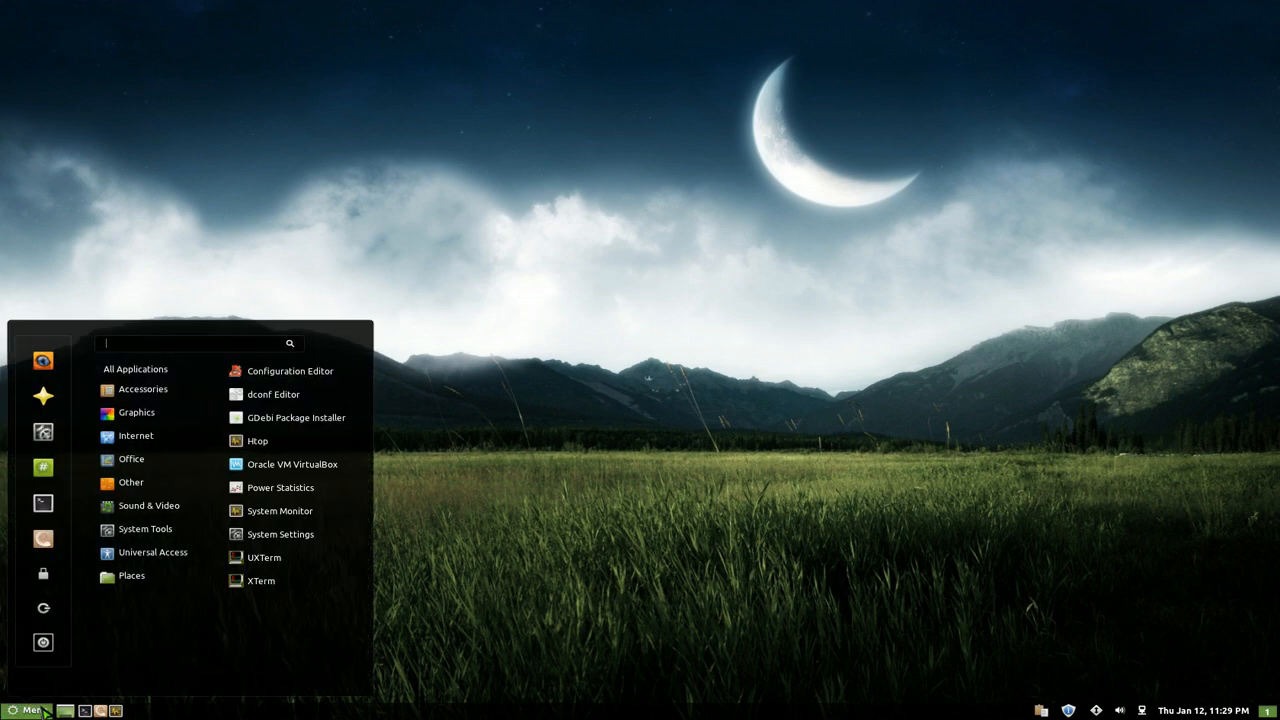
{"action": "mouse_move", "coordinate": [145, 529]}
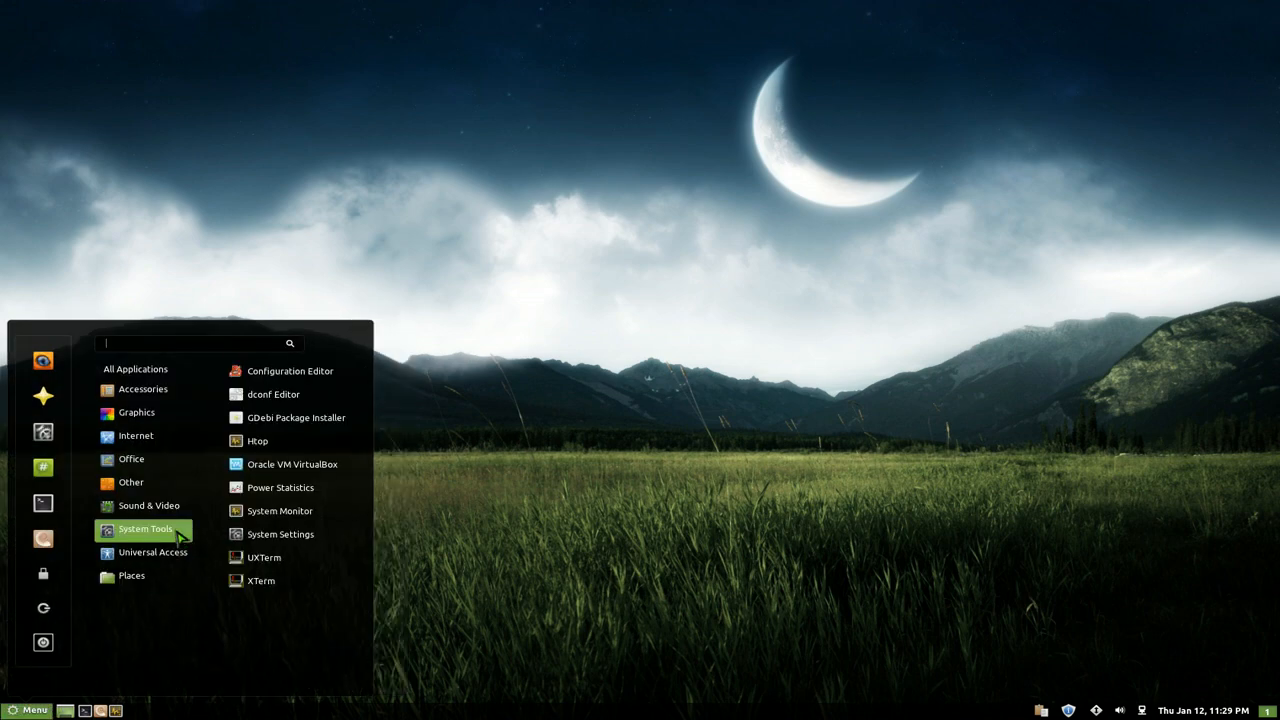
{"action": "mouse_move", "coordinate": [292, 463]}
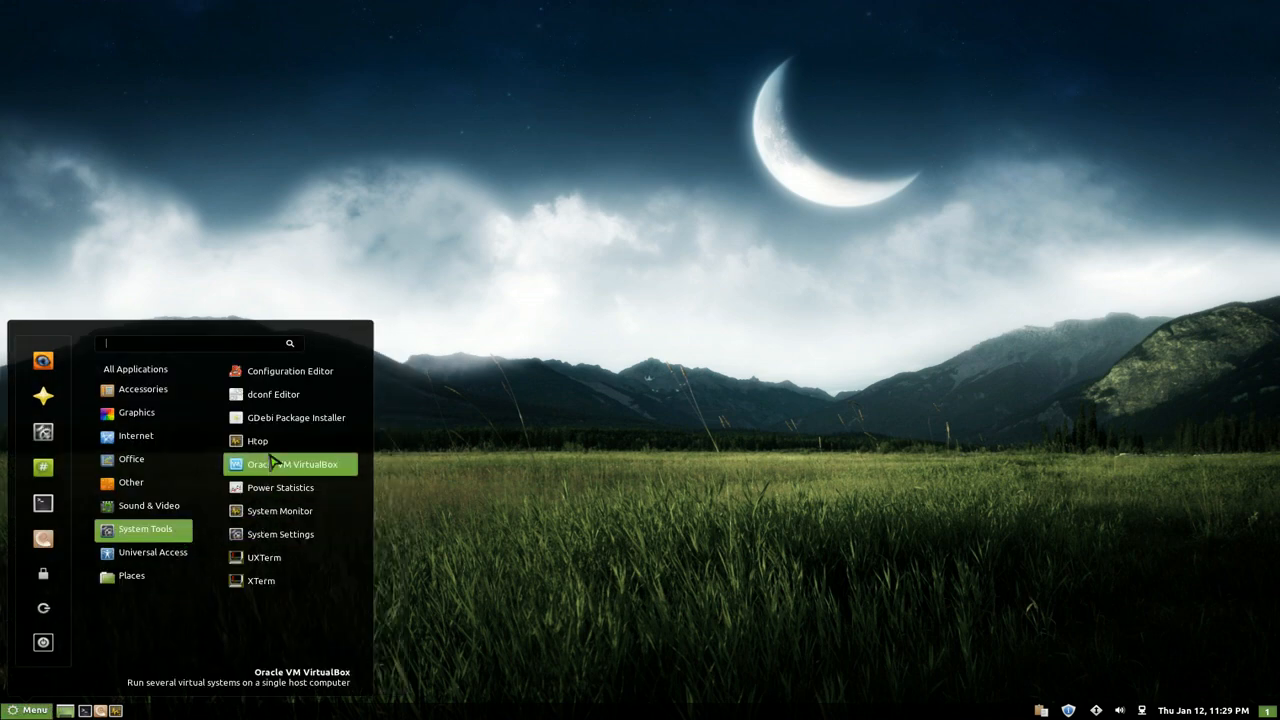
- Launch the Configuration Editor from the Menu's System Tools applications
{"action": "left_click", "coordinate": [290, 371]}
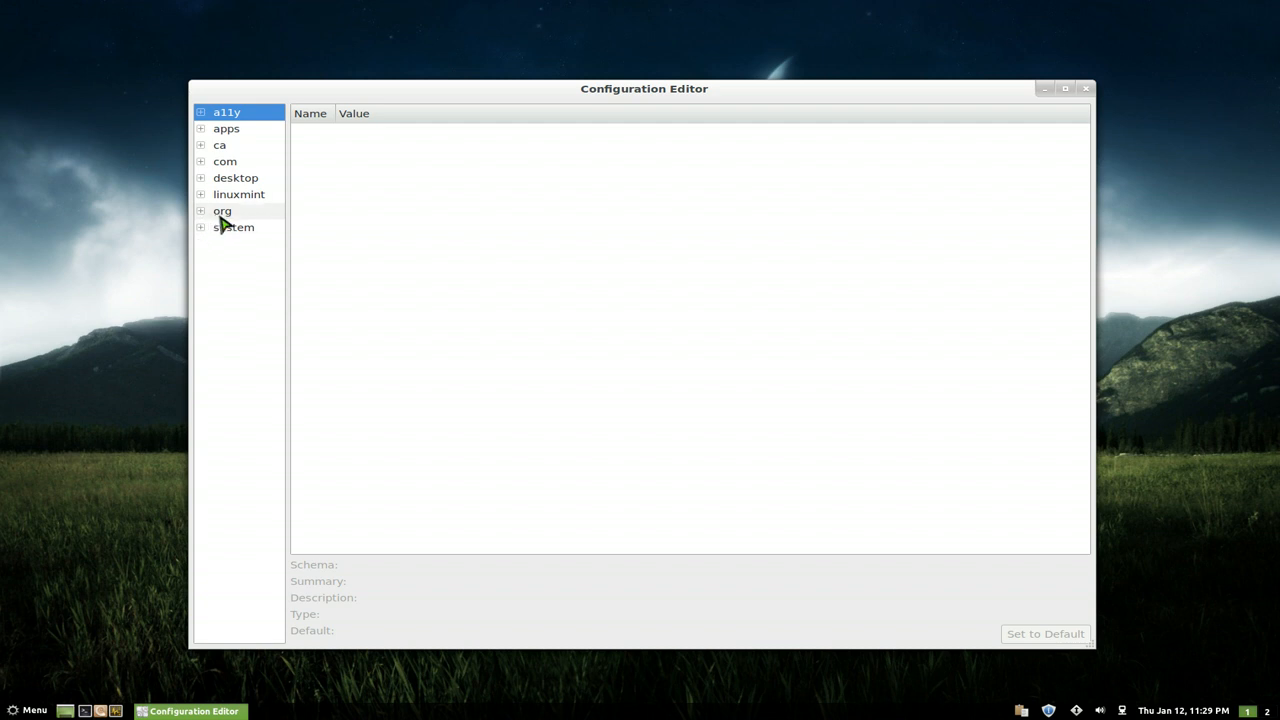
- Show org.cinnamon's keys with its calendar, clock, keyboard, recorder and theme subsections listed
{"action": "left_click", "coordinate": [200, 211]}
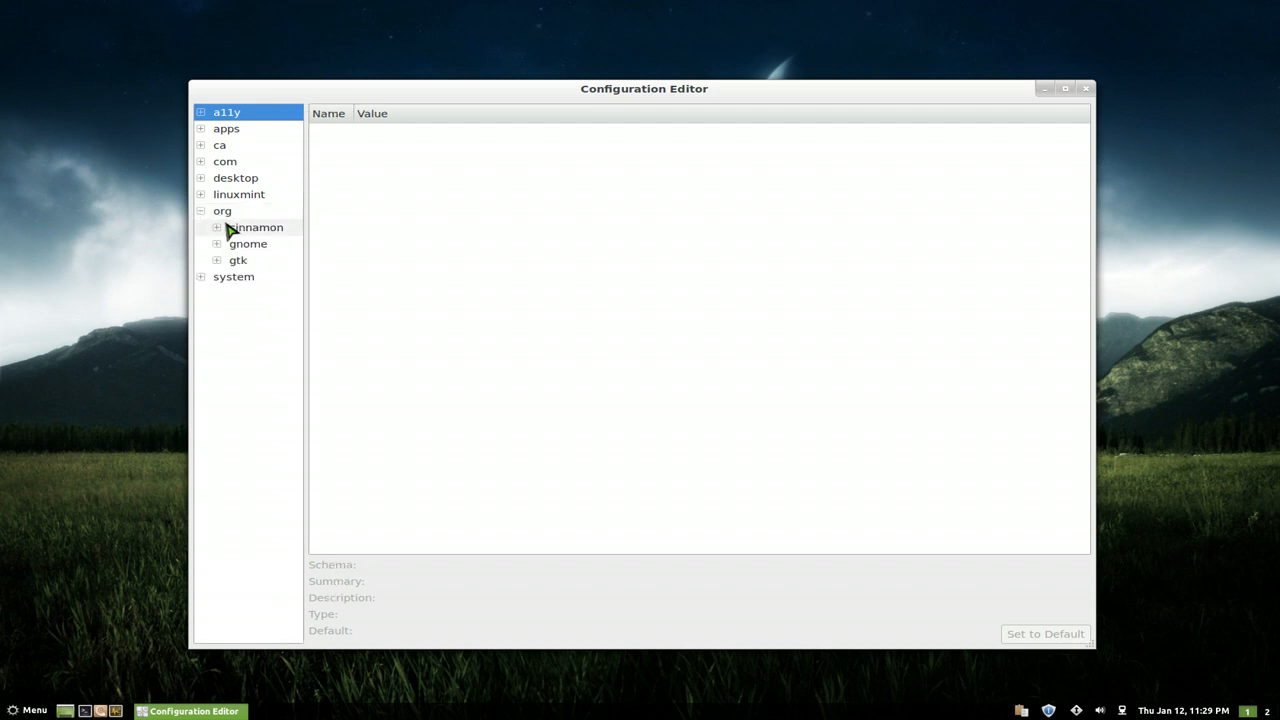
{"action": "left_click", "coordinate": [256, 227]}
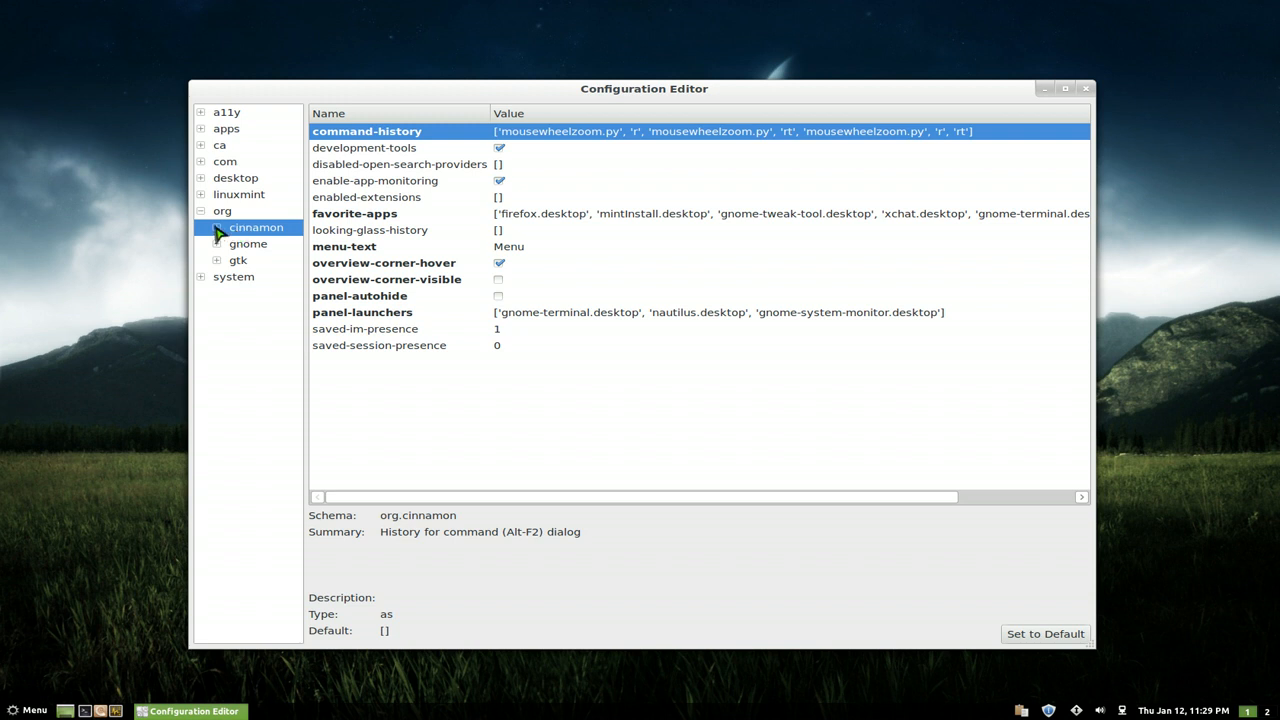
{"action": "left_click", "coordinate": [216, 227]}
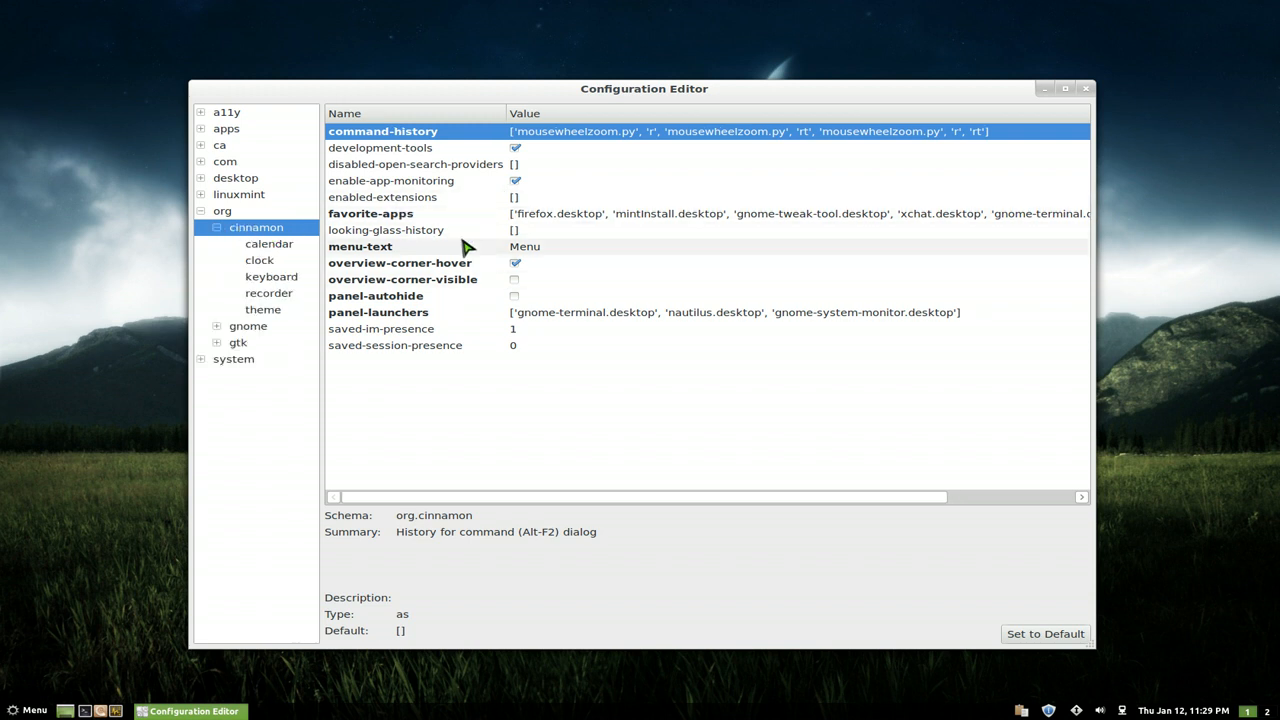
{"action": "mouse_move", "coordinate": [445, 296]}
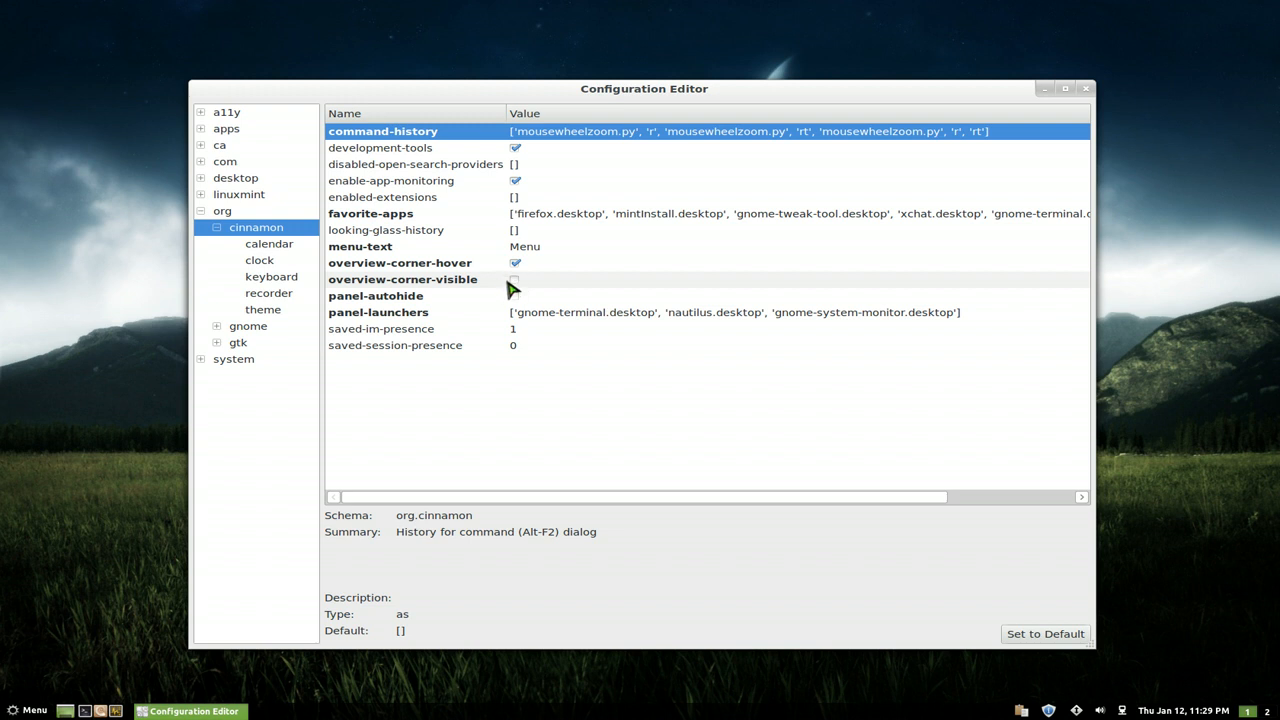
{"action": "mouse_move", "coordinate": [420, 240]}
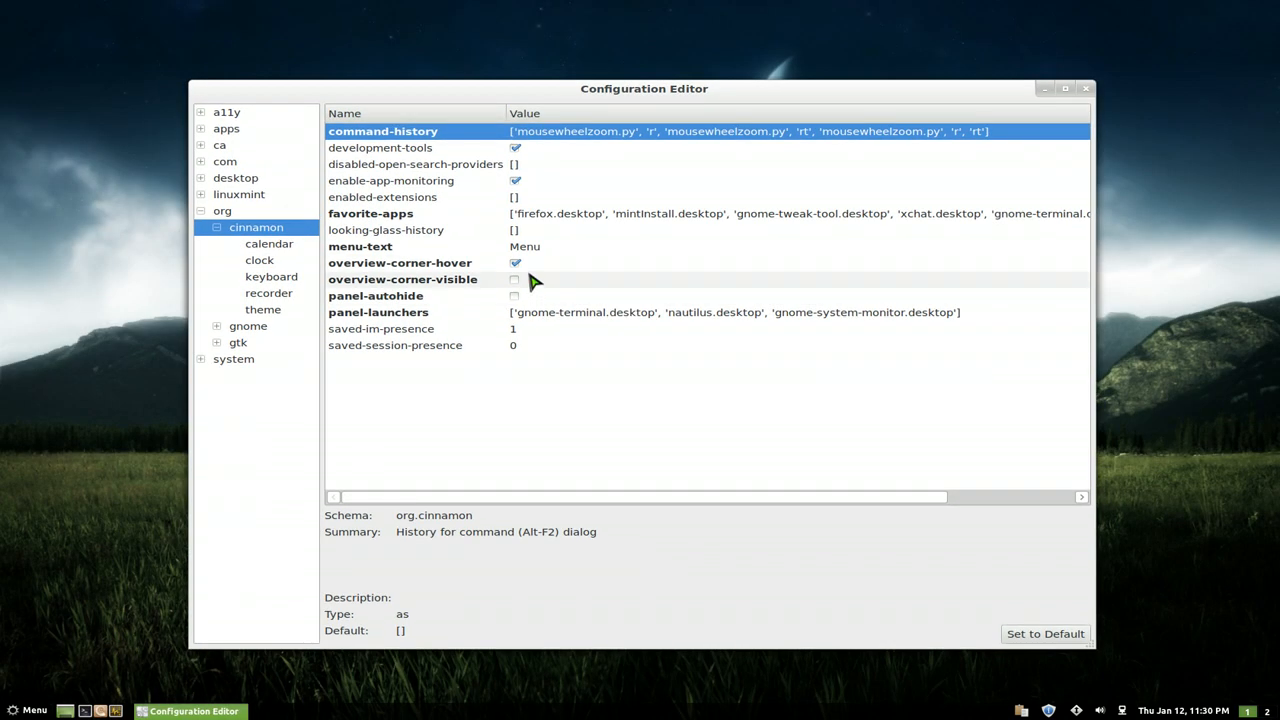
- Turn off overview-corner-hover in org.cinnamon to disable the hot corner
{"action": "left_click", "coordinate": [399, 262]}
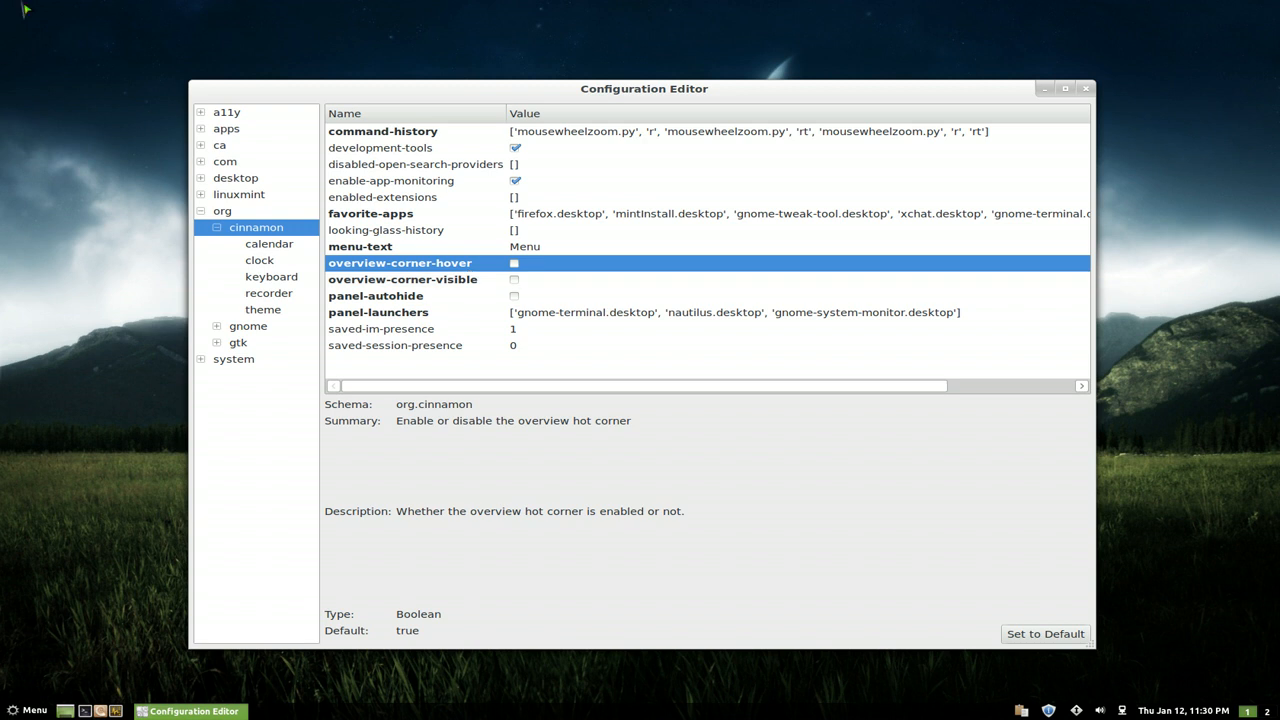
{"action": "mouse_move", "coordinate": [448, 351]}
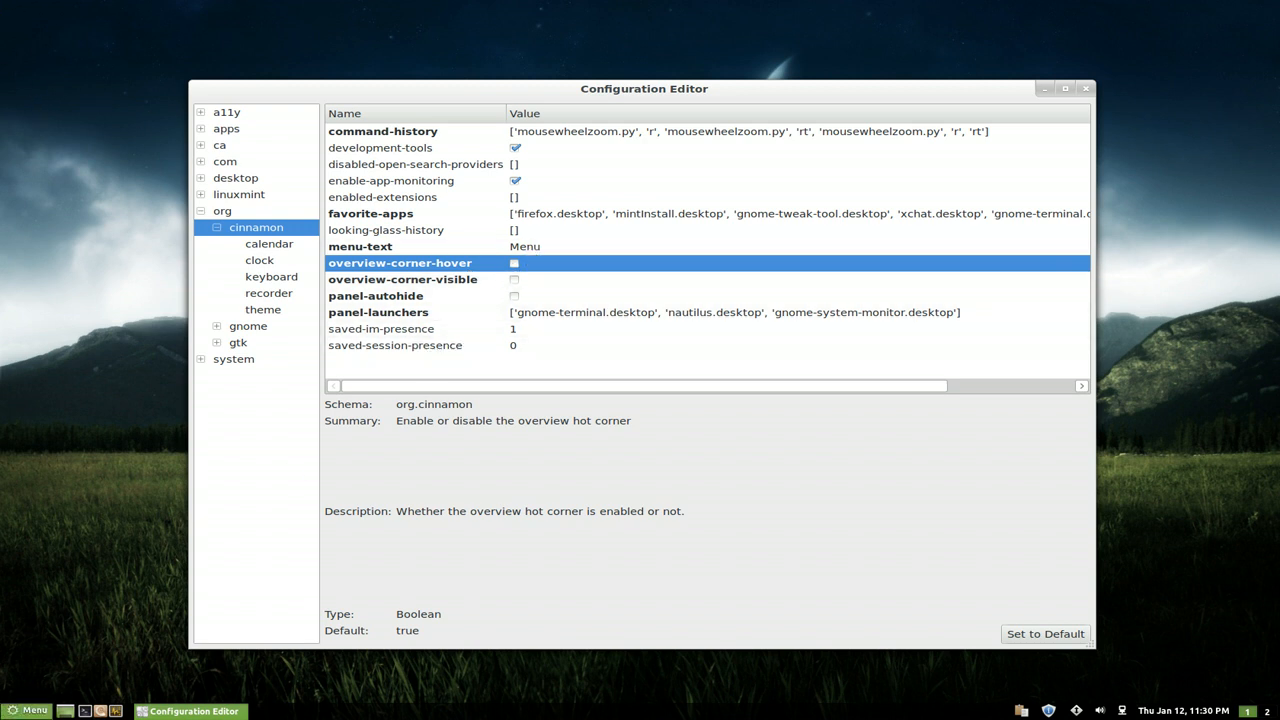
{"action": "mouse_move", "coordinate": [555, 293]}
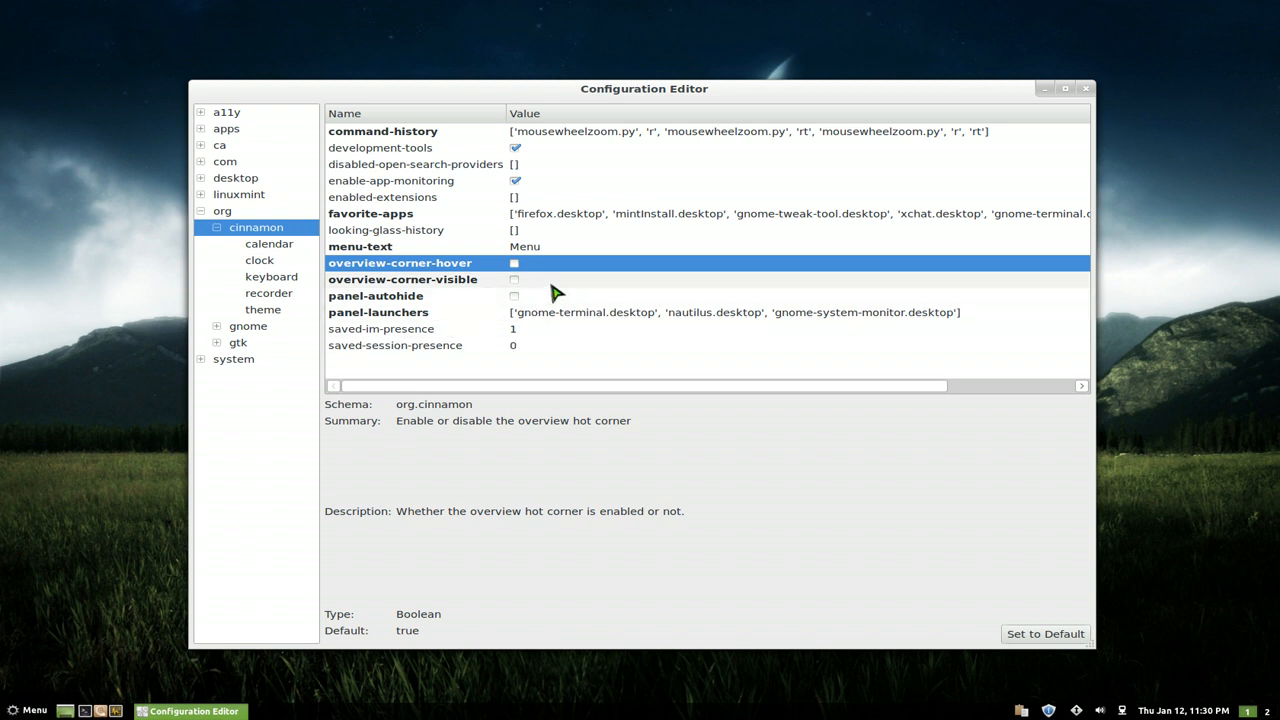
{"action": "mouse_move", "coordinate": [573, 268]}
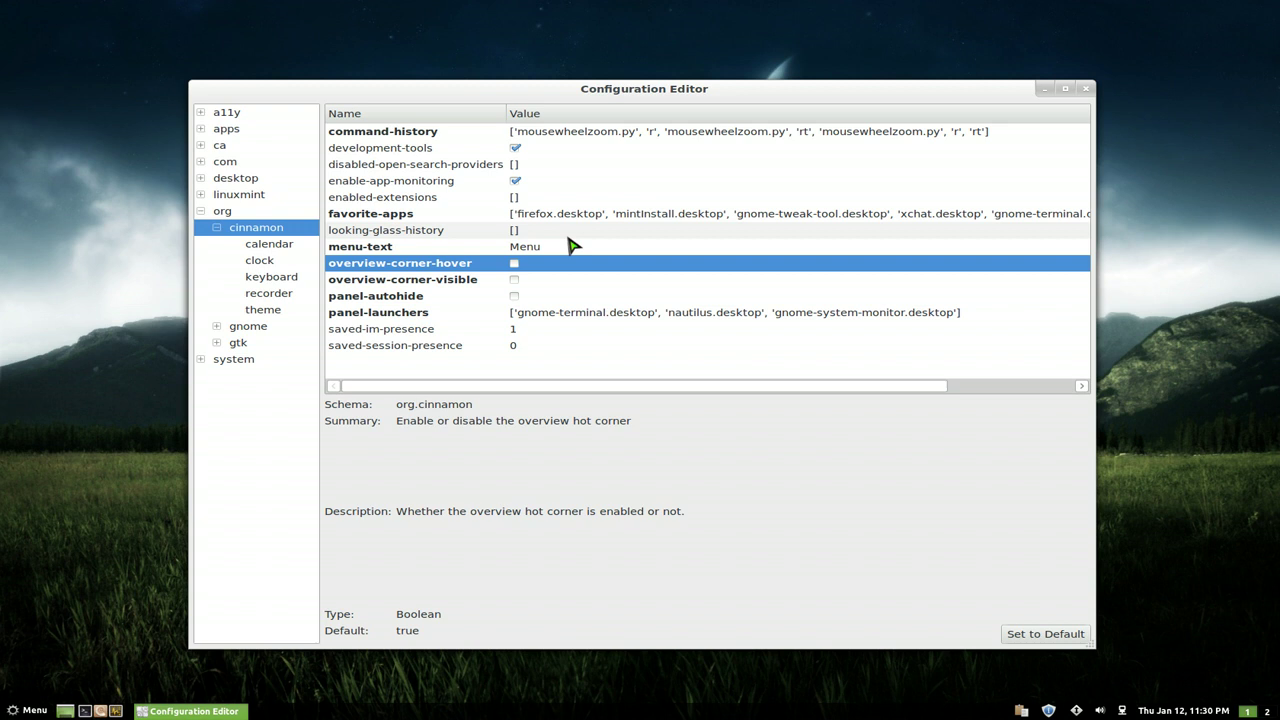
{"action": "mouse_move", "coordinate": [540, 258]}
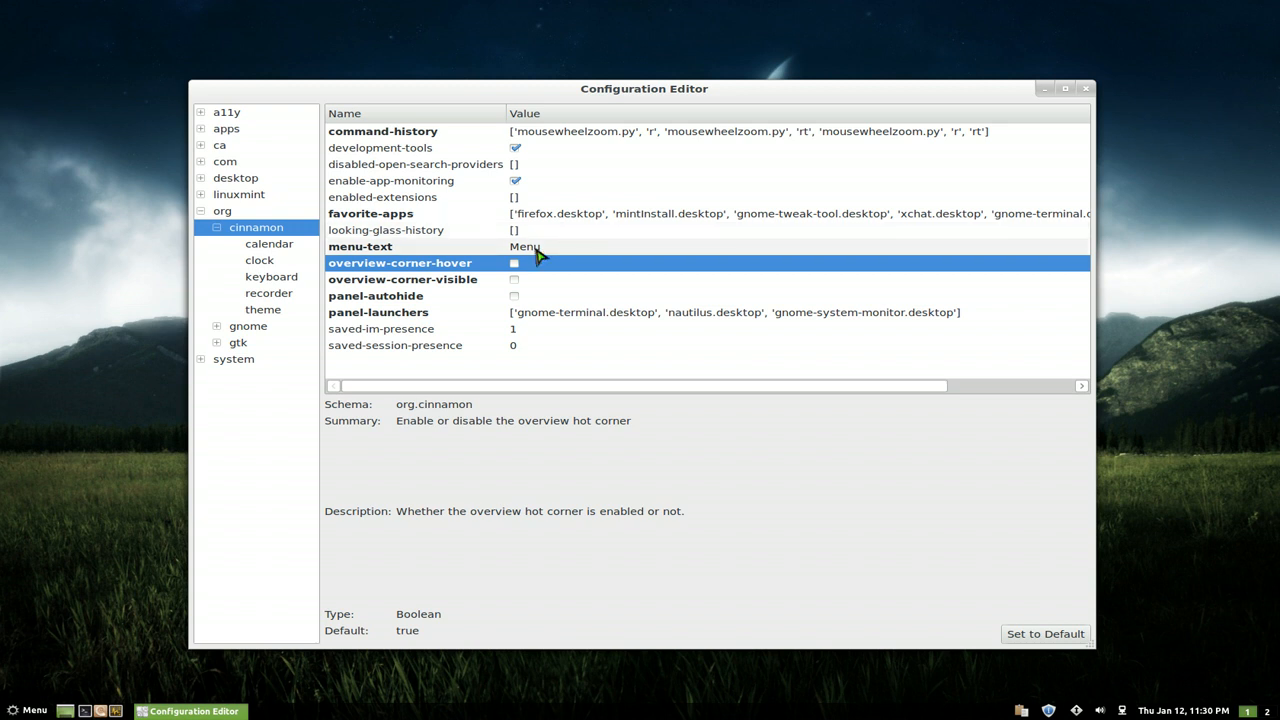
{"action": "mouse_move", "coordinate": [268, 244]}
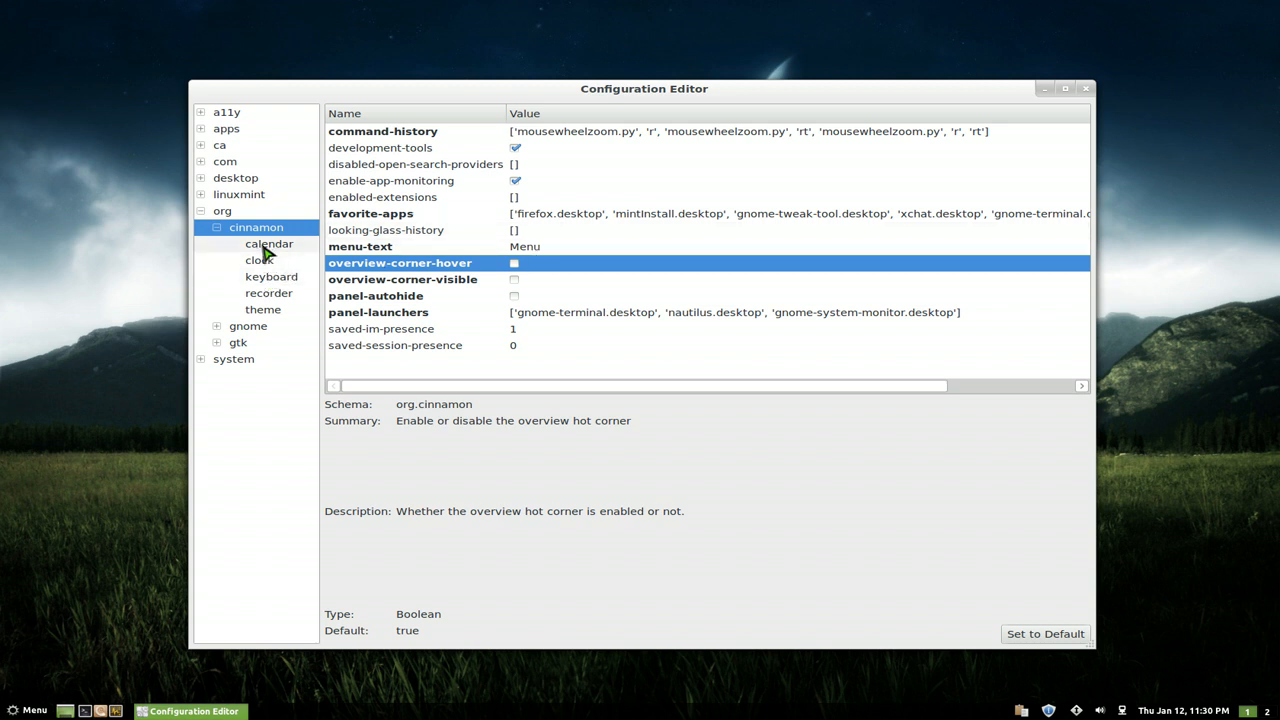
- Browse the calendar, clock and recorder subsections, then return to the main org.cinnamon keys unchanged
{"action": "left_click", "coordinate": [268, 243]}
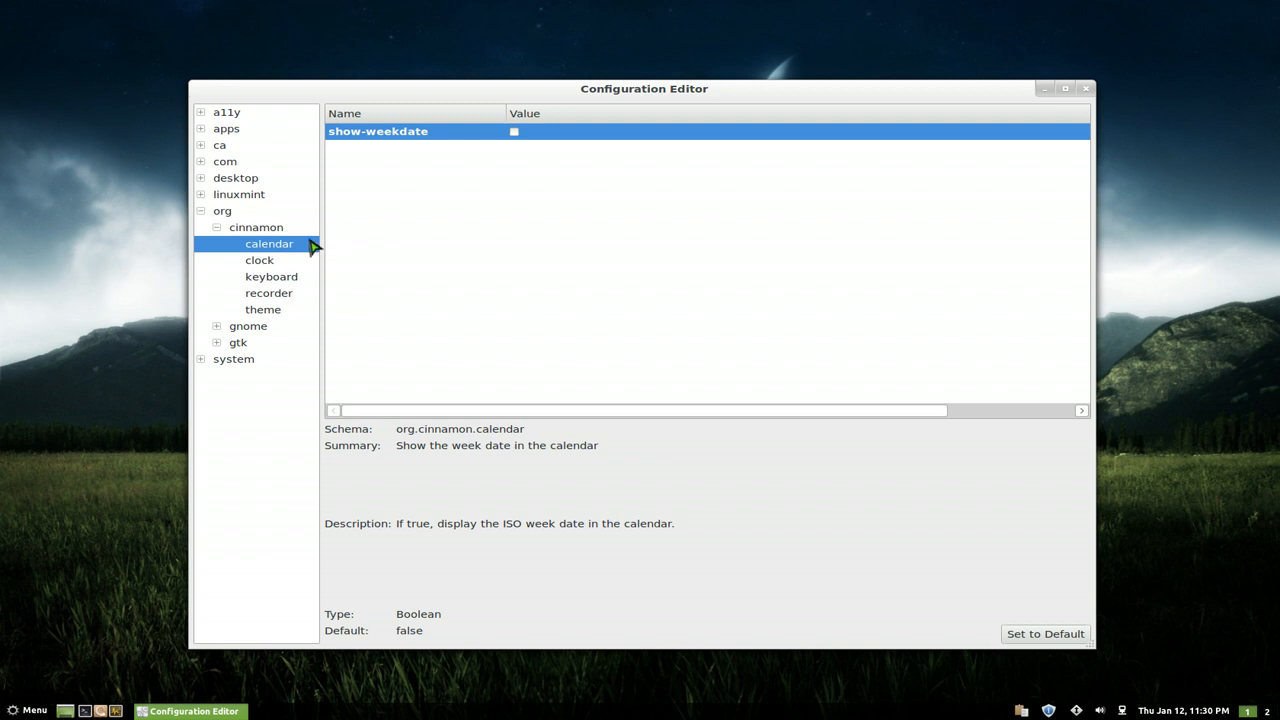
{"action": "left_click", "coordinate": [259, 260]}
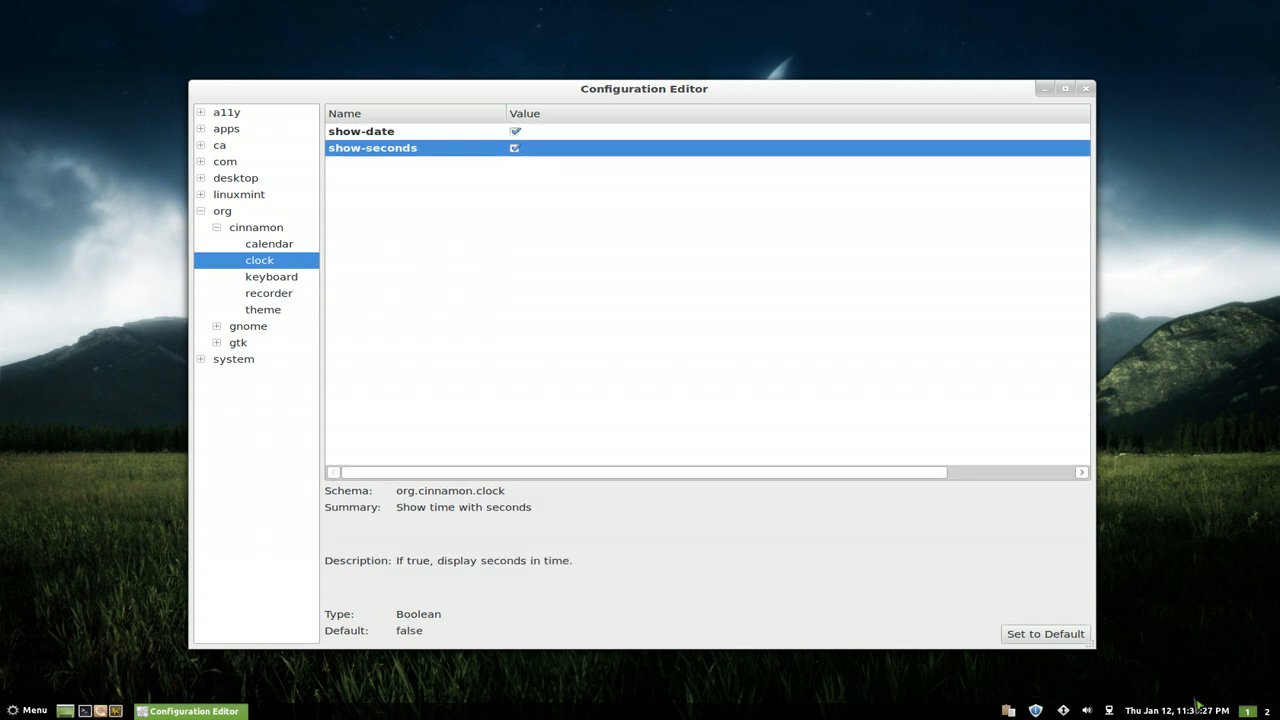
{"action": "left_click", "coordinate": [268, 293]}
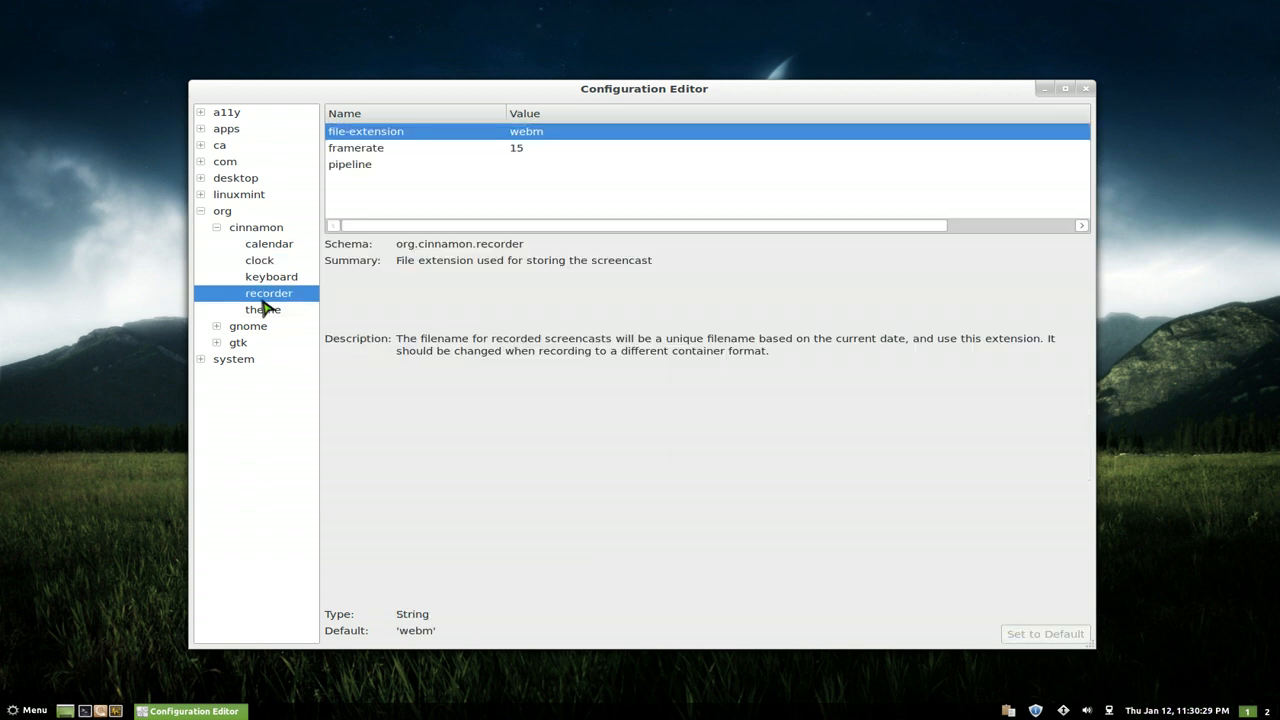
{"action": "left_click", "coordinate": [268, 243]}
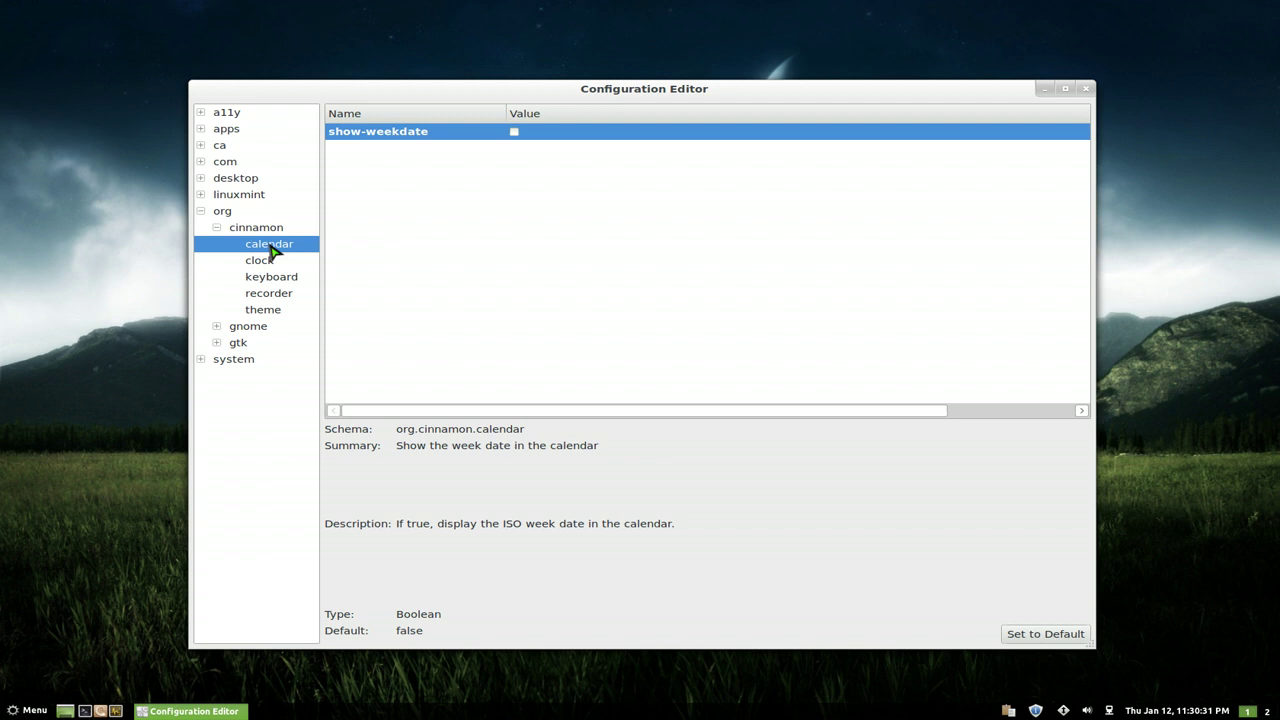
{"action": "left_click", "coordinate": [255, 227]}
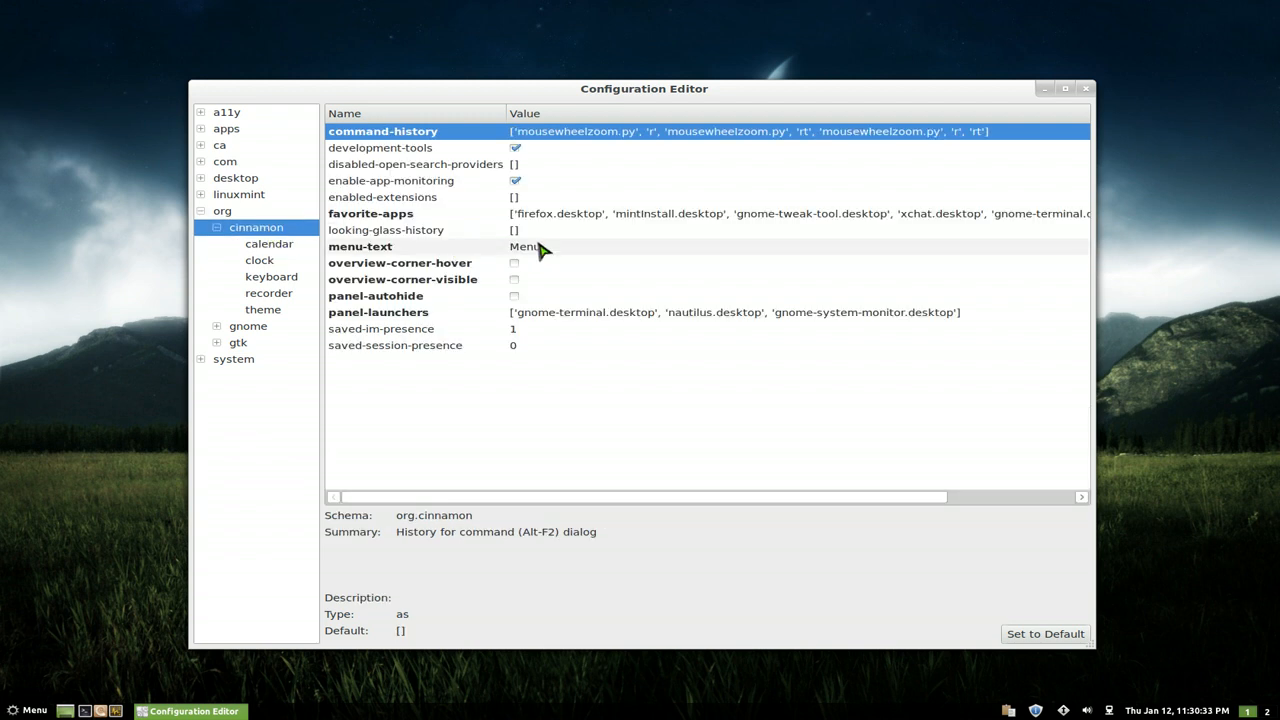
{"action": "mouse_move", "coordinate": [573, 283]}
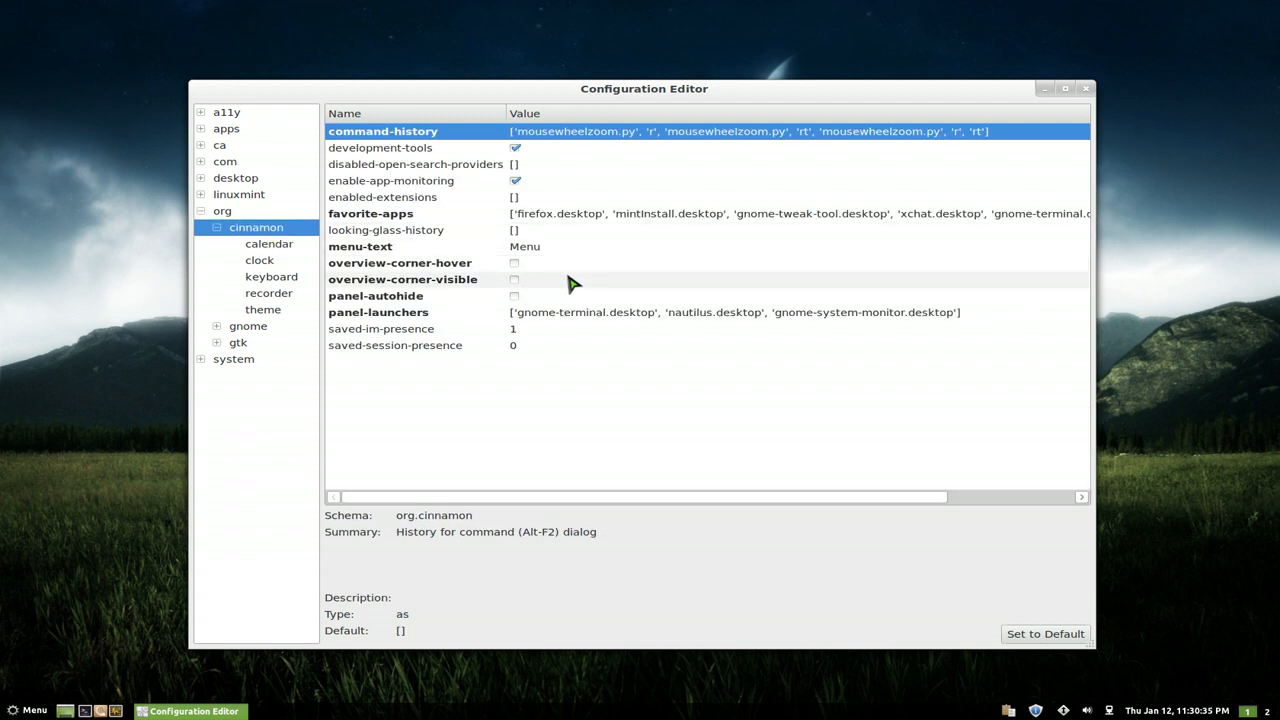
{"action": "mouse_move", "coordinate": [620, 190]}
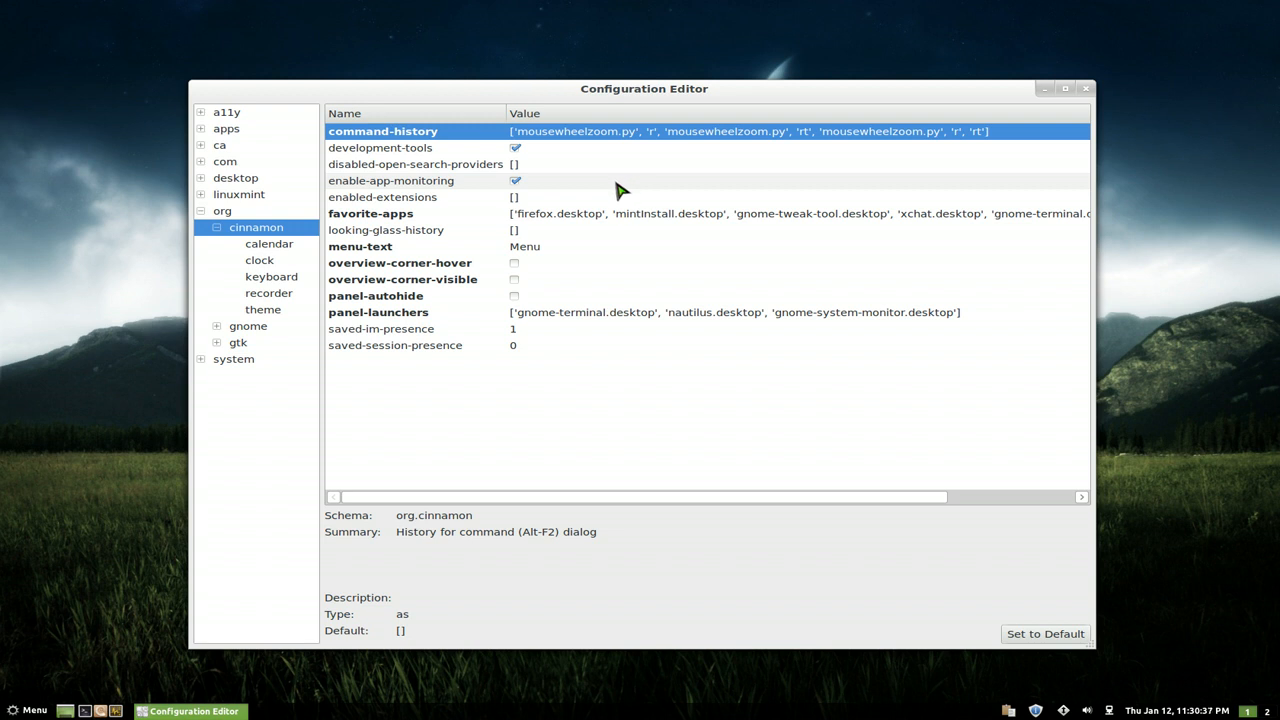
{"action": "mouse_move", "coordinate": [475, 267]}
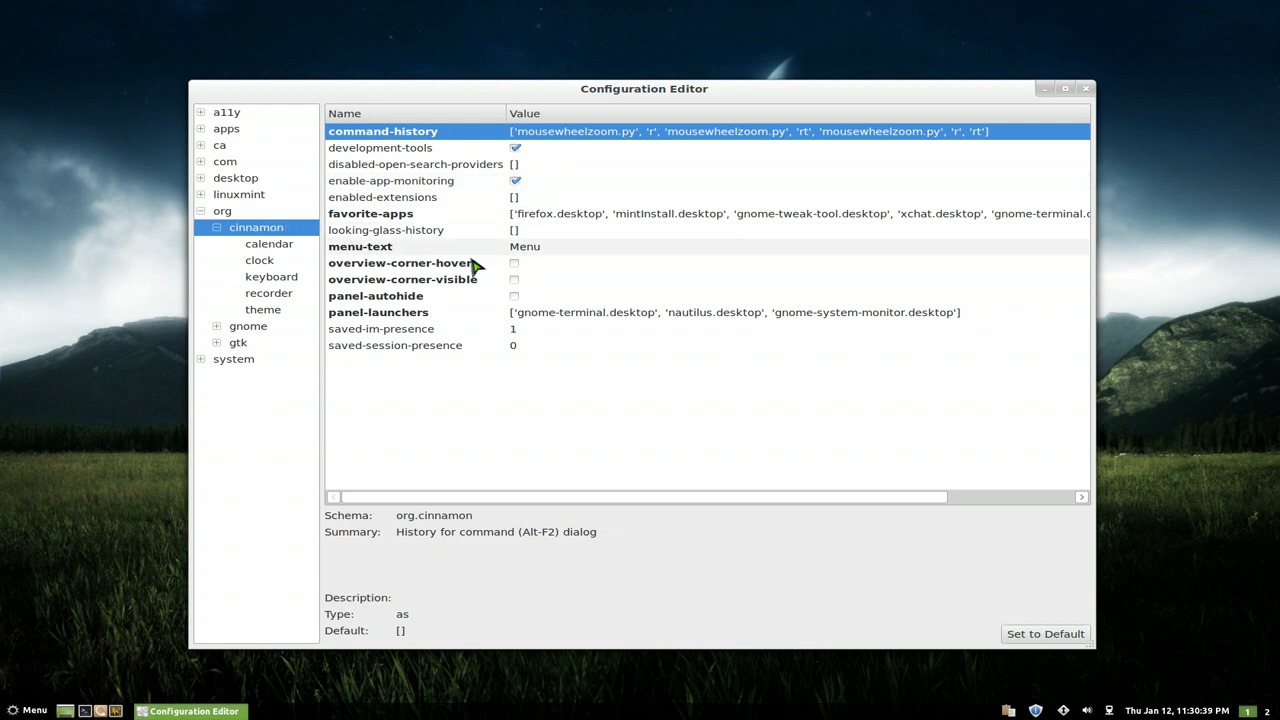
{"action": "mouse_move", "coordinate": [515, 290]}
{"action": "type", "text": "Key"}
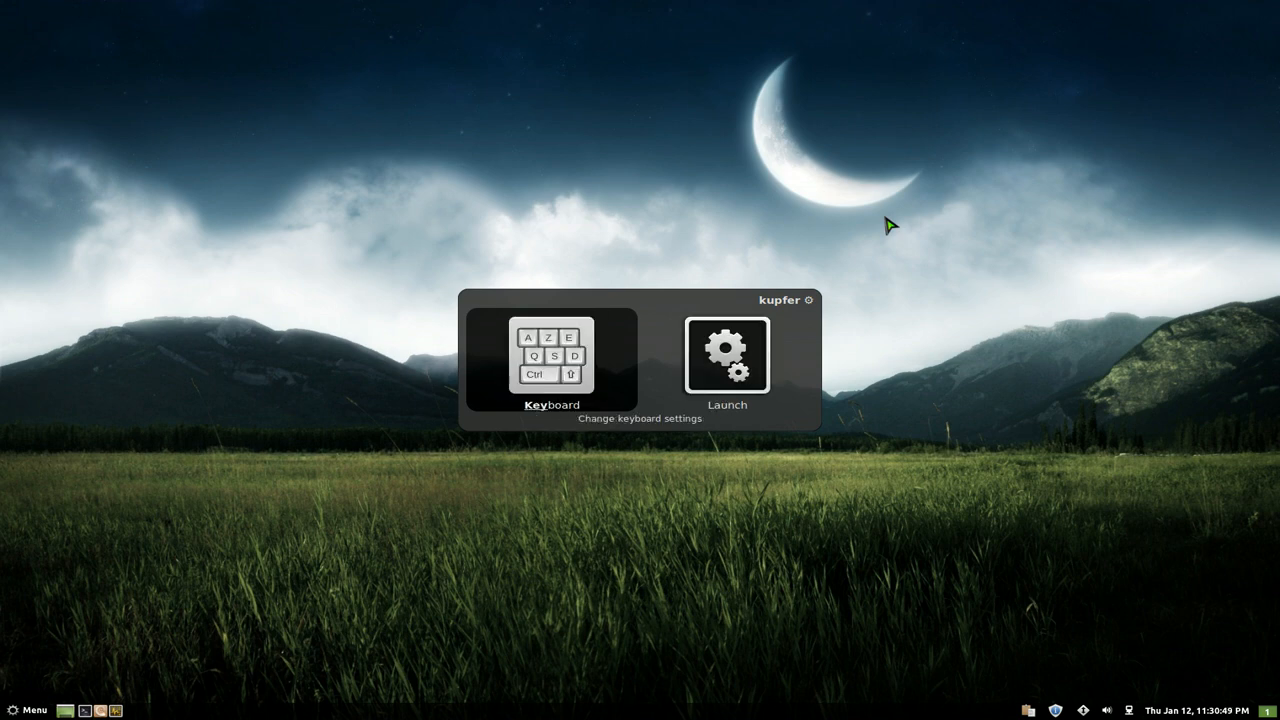
- Launch Keyboard settings and list the System shortcuts, including 'Show the activities overview' (Ctrl+`)
{"action": "left_click", "coordinate": [550, 355]}
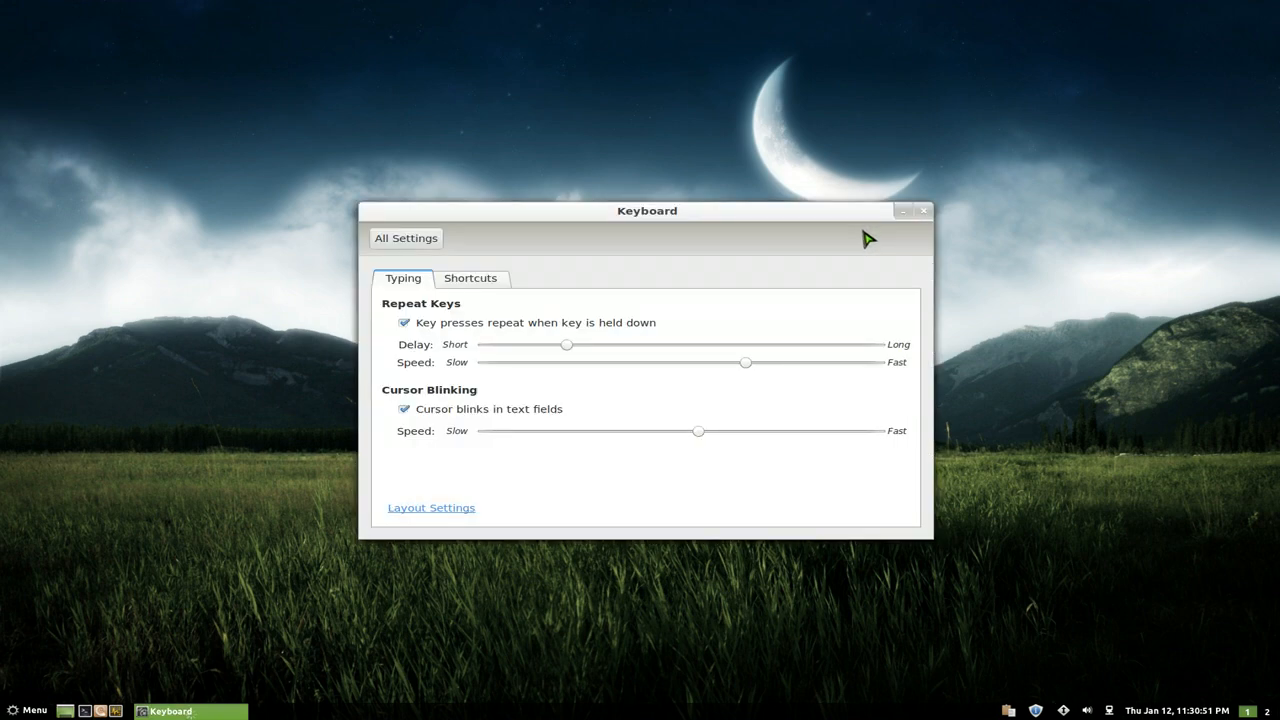
{"action": "left_click", "coordinate": [470, 278]}
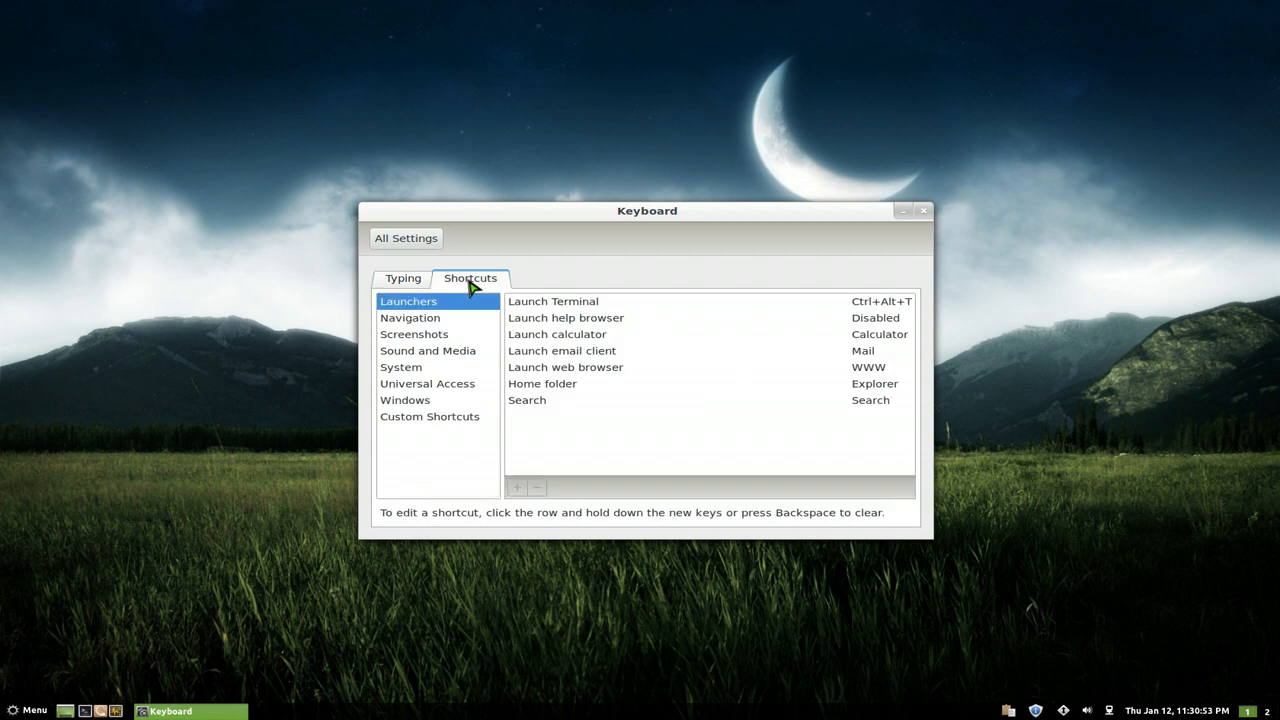
{"action": "left_click", "coordinate": [400, 367]}
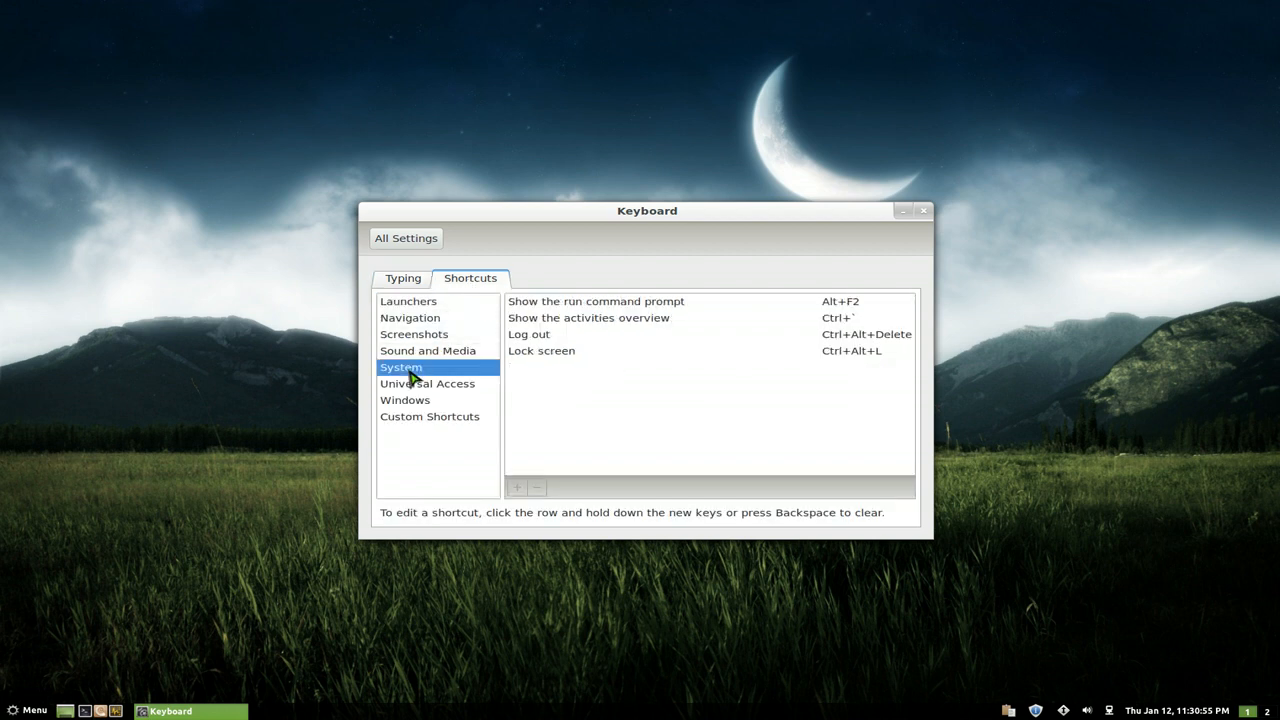
{"action": "mouse_move", "coordinate": [590, 330]}
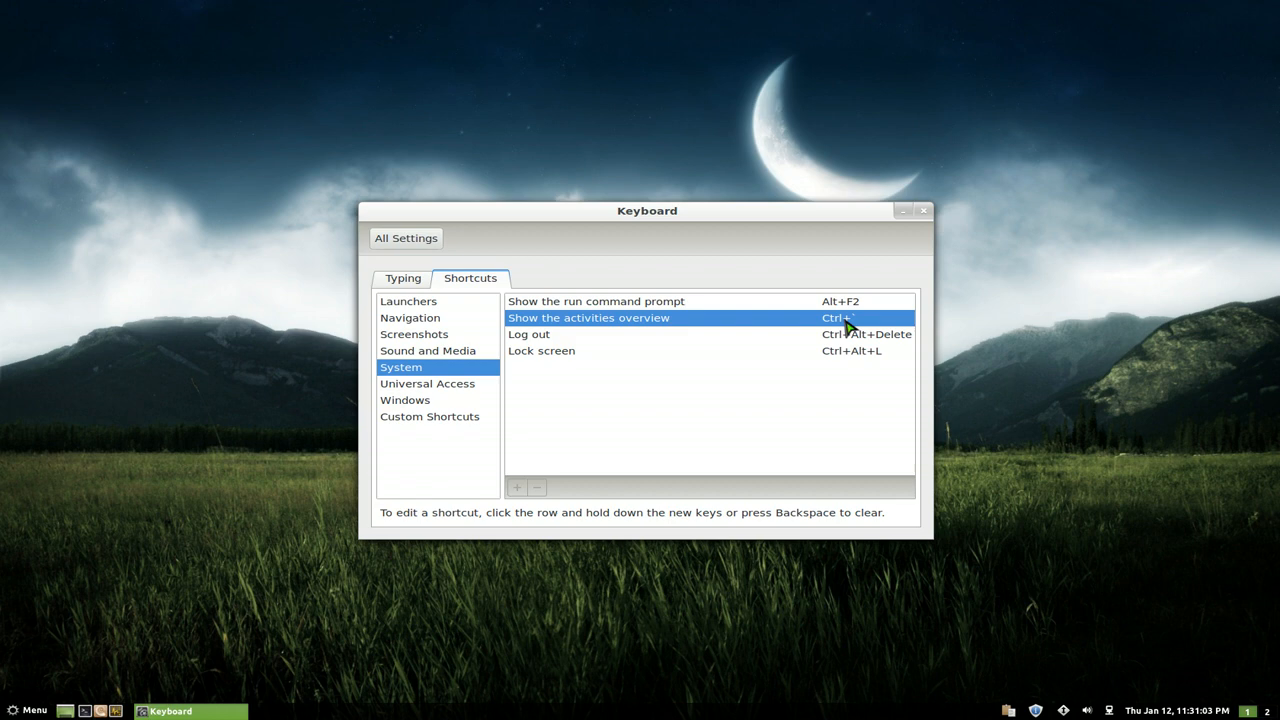
{"action": "mouse_move", "coordinate": [1010, 307]}
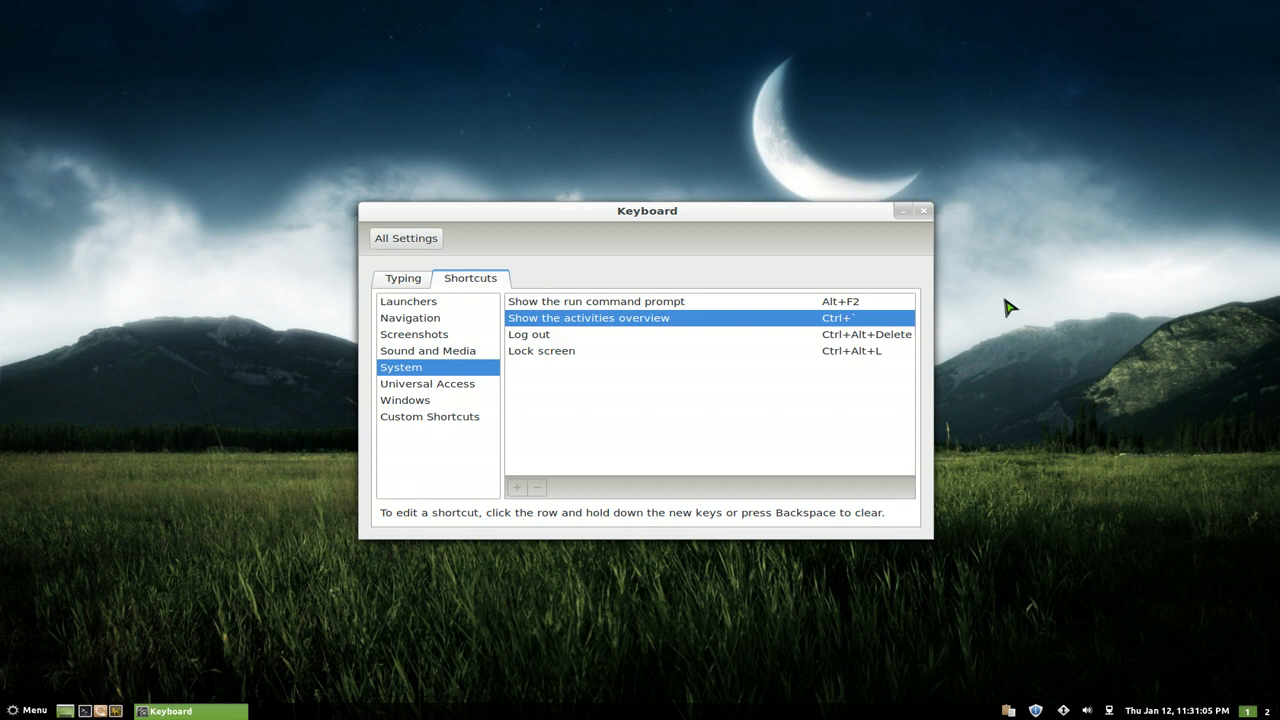
- Scroll through the System shortcuts list to review it, then close the Keyboard settings window
{"action": "left_click_drag", "start_coordinate": [647, 210], "coordinate": [697, 340]}
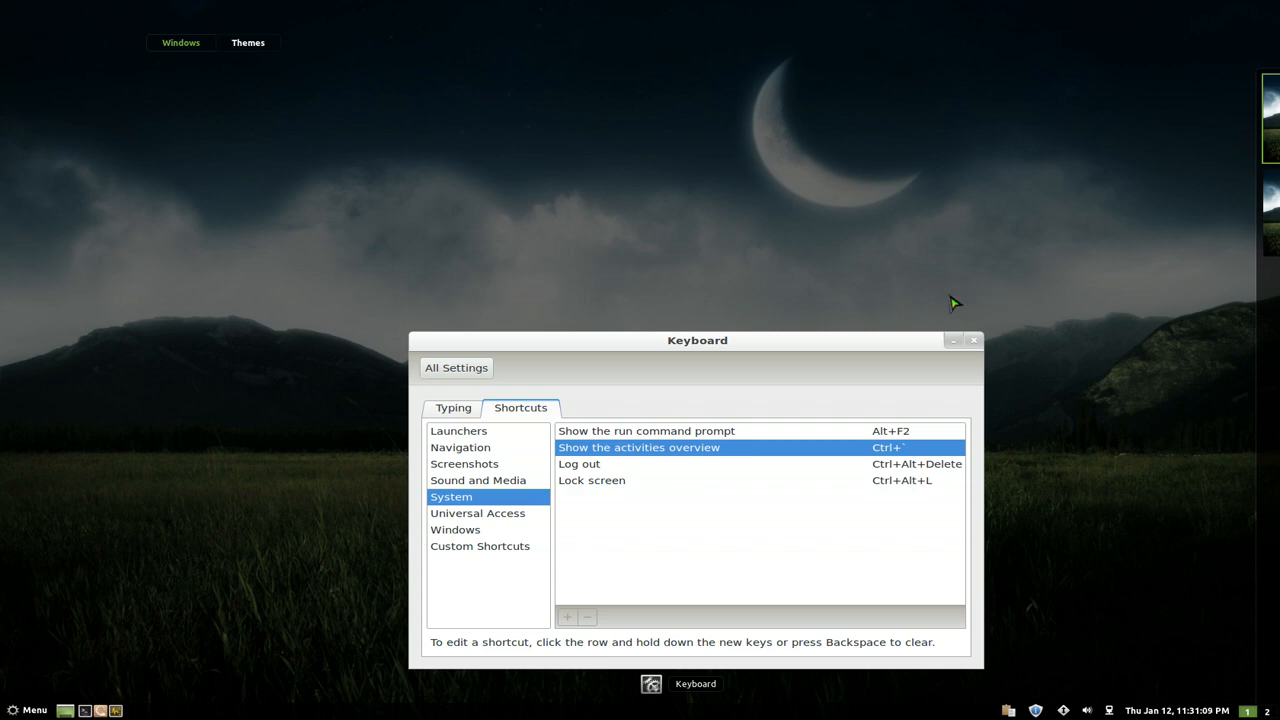
{"action": "left_click_drag", "start_coordinate": [697, 340], "coordinate": [647, 210]}
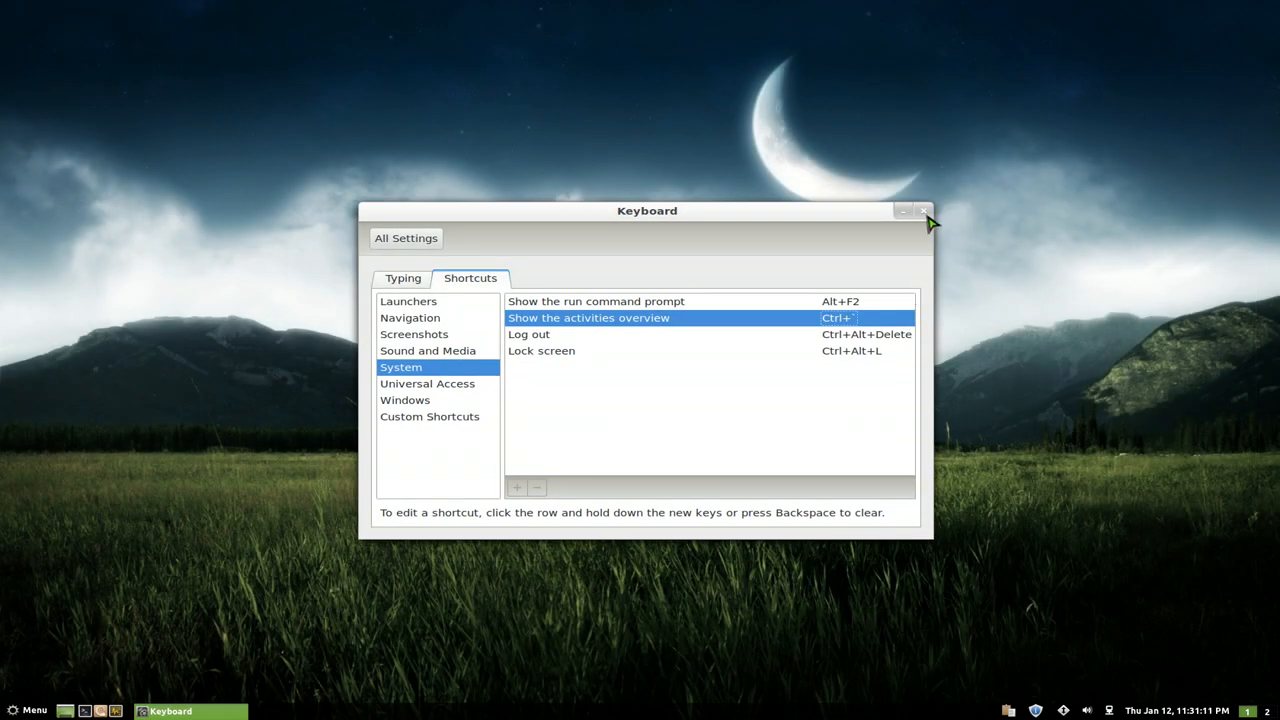
{"action": "left_click", "coordinate": [922, 211]}
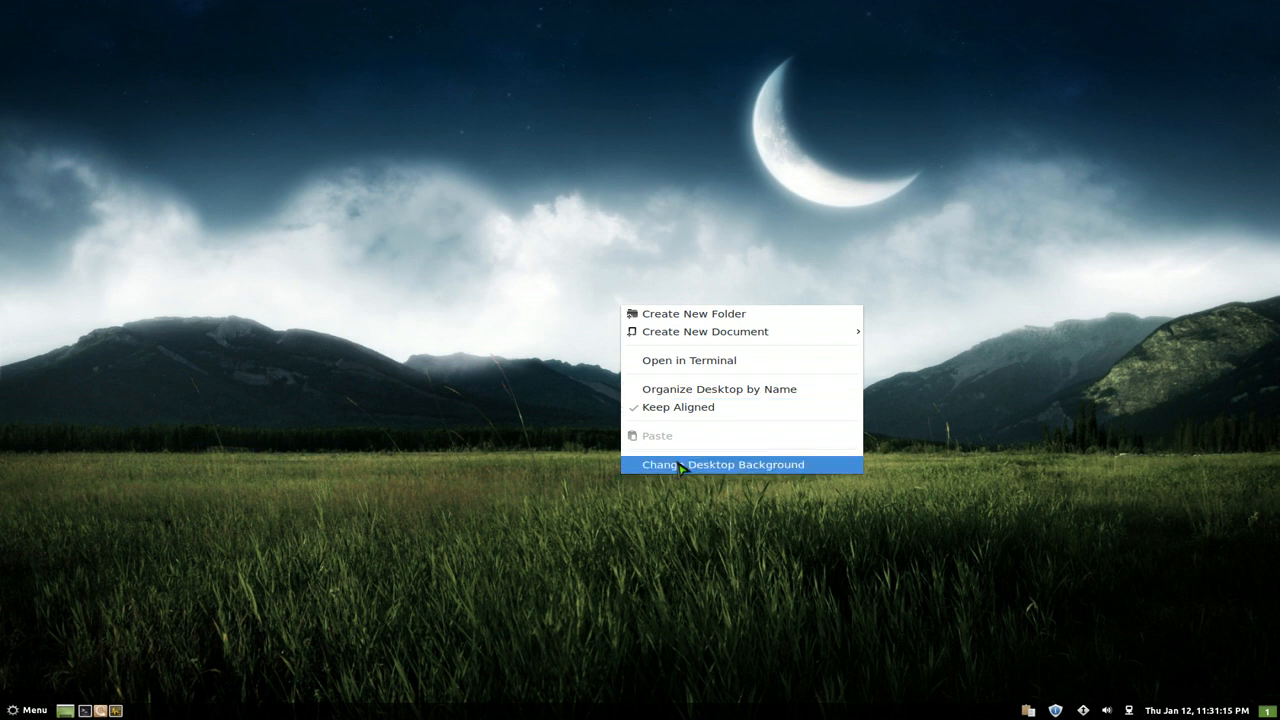
{"action": "left_click", "coordinate": [724, 464]}
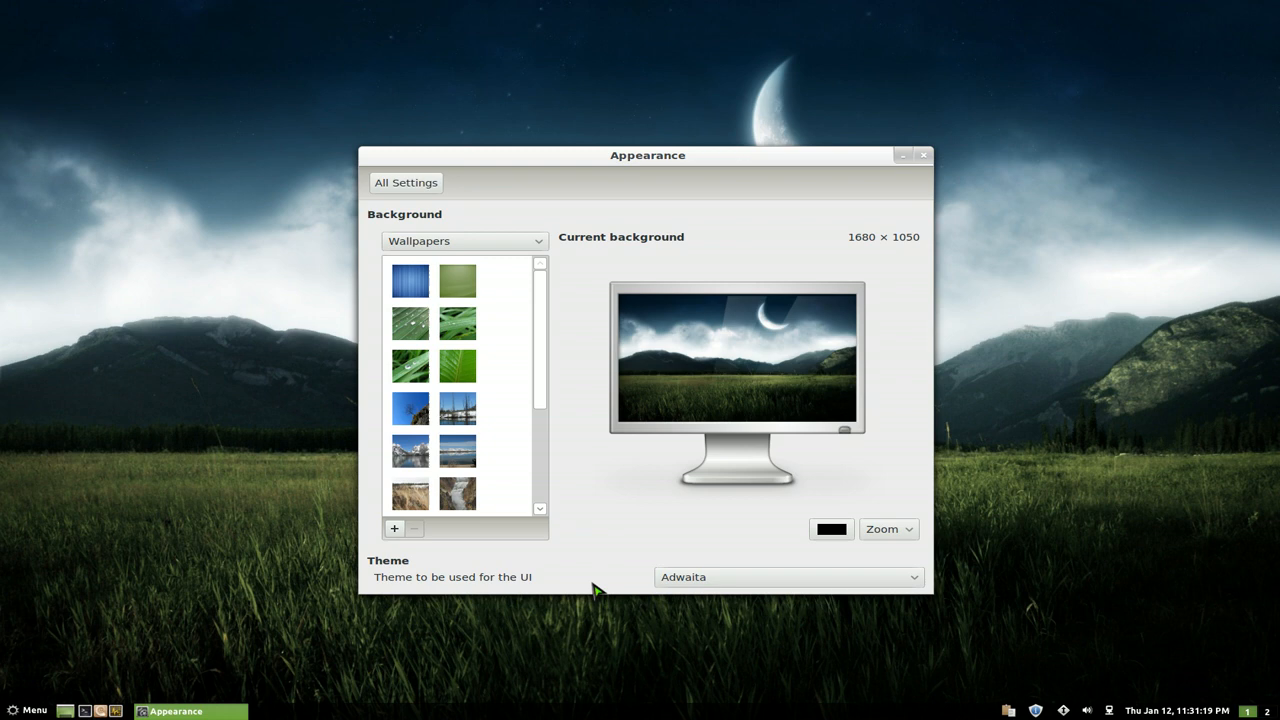
{"action": "left_click", "coordinate": [787, 577]}
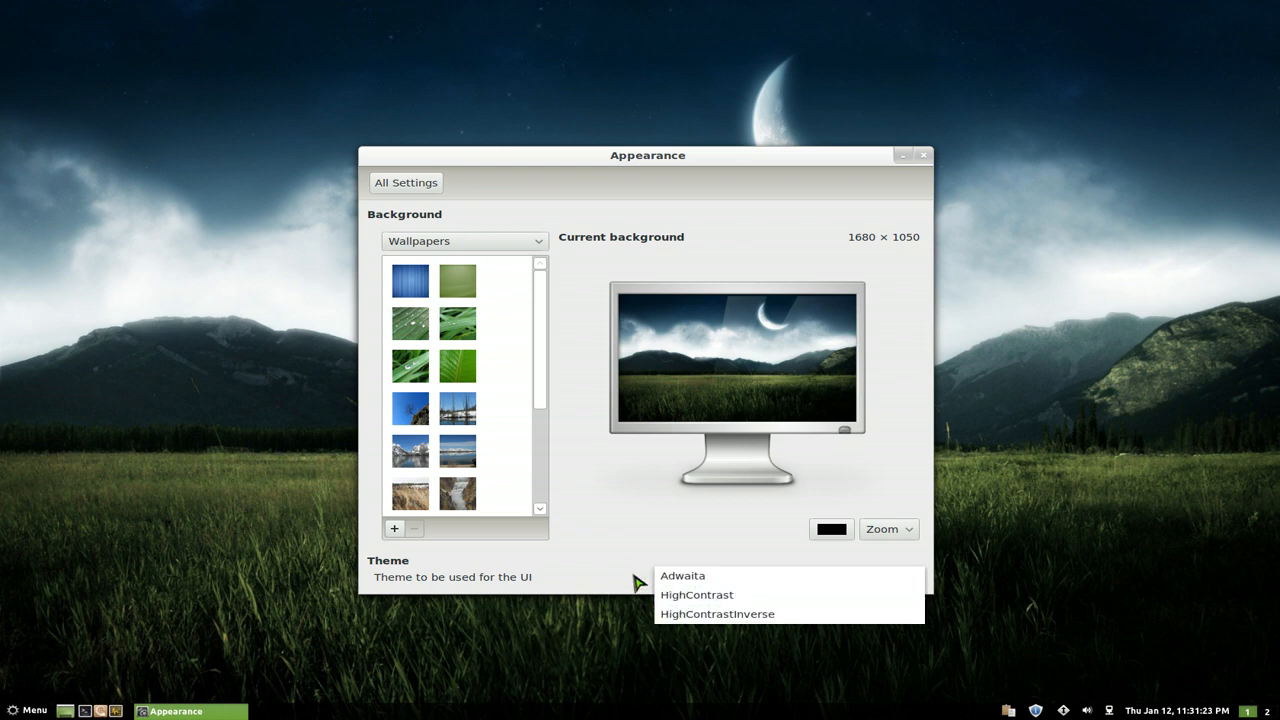
{"action": "left_click", "coordinate": [682, 575]}
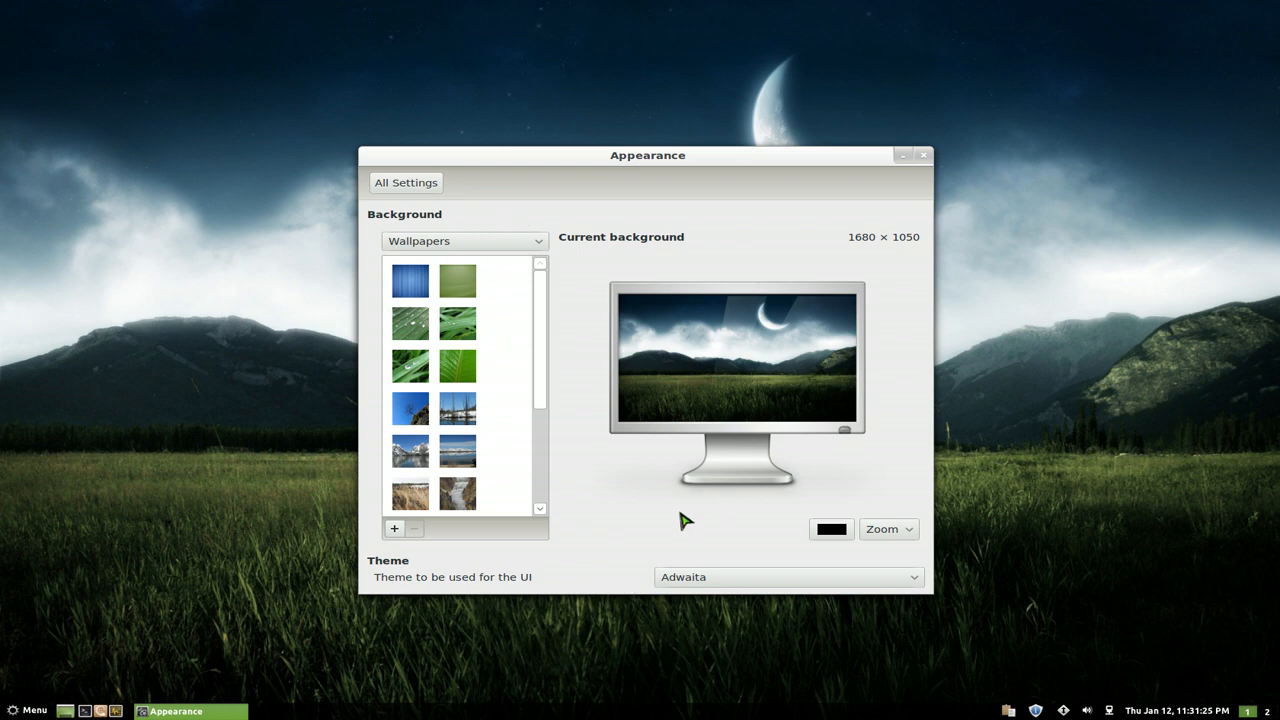
{"action": "left_click", "coordinate": [922, 155]}
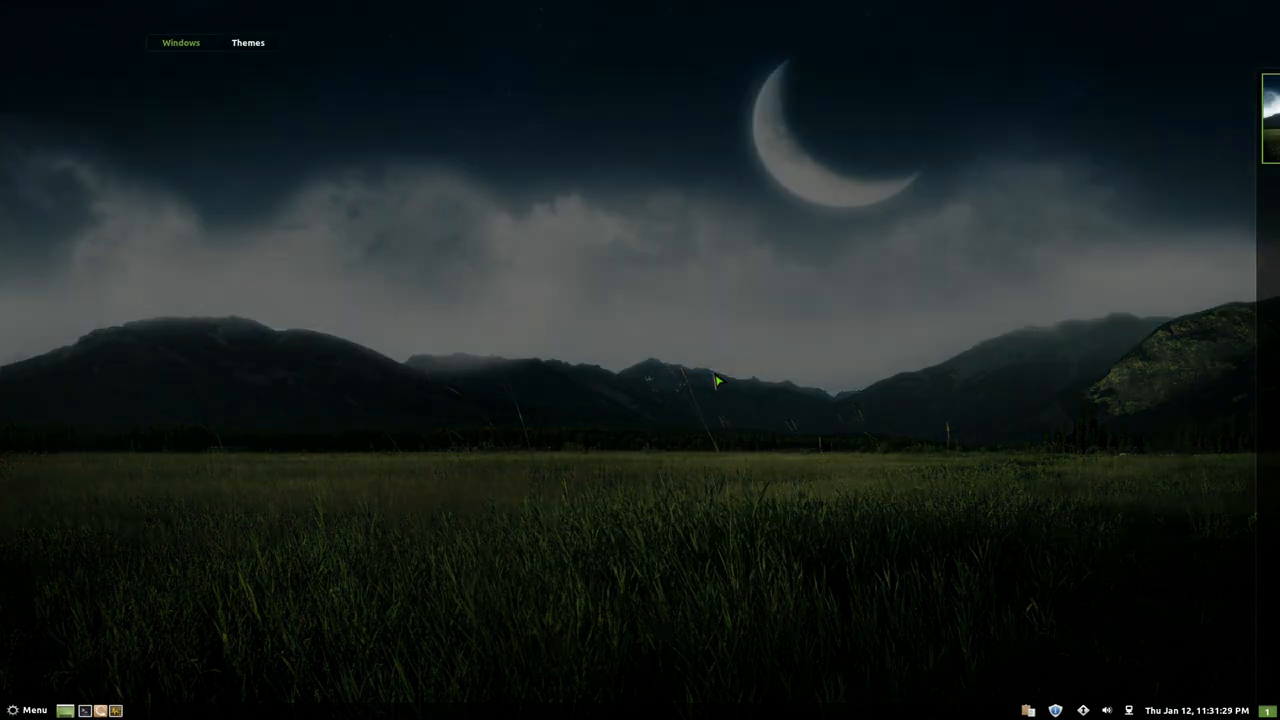
- Switch the Expo overview to the Themes list and browse installed themes such as Minty and Mint-Z
{"action": "left_click", "coordinate": [248, 42]}
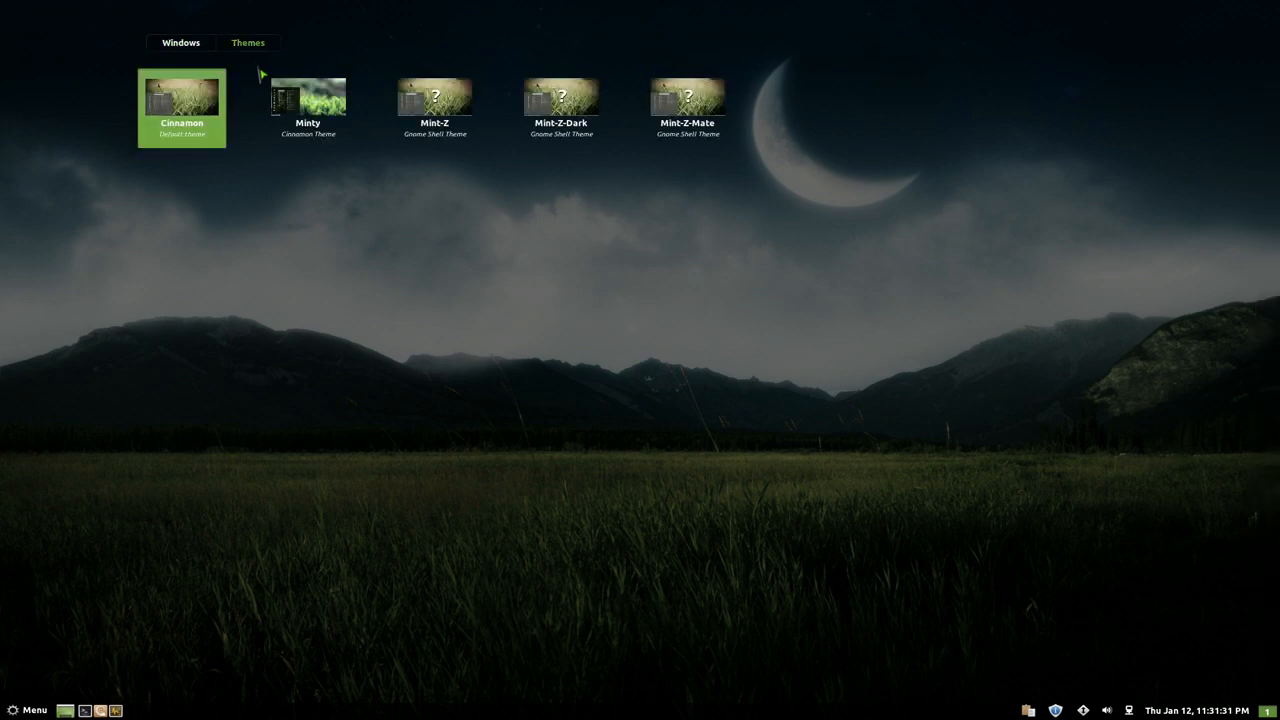
{"action": "mouse_move", "coordinate": [347, 162]}
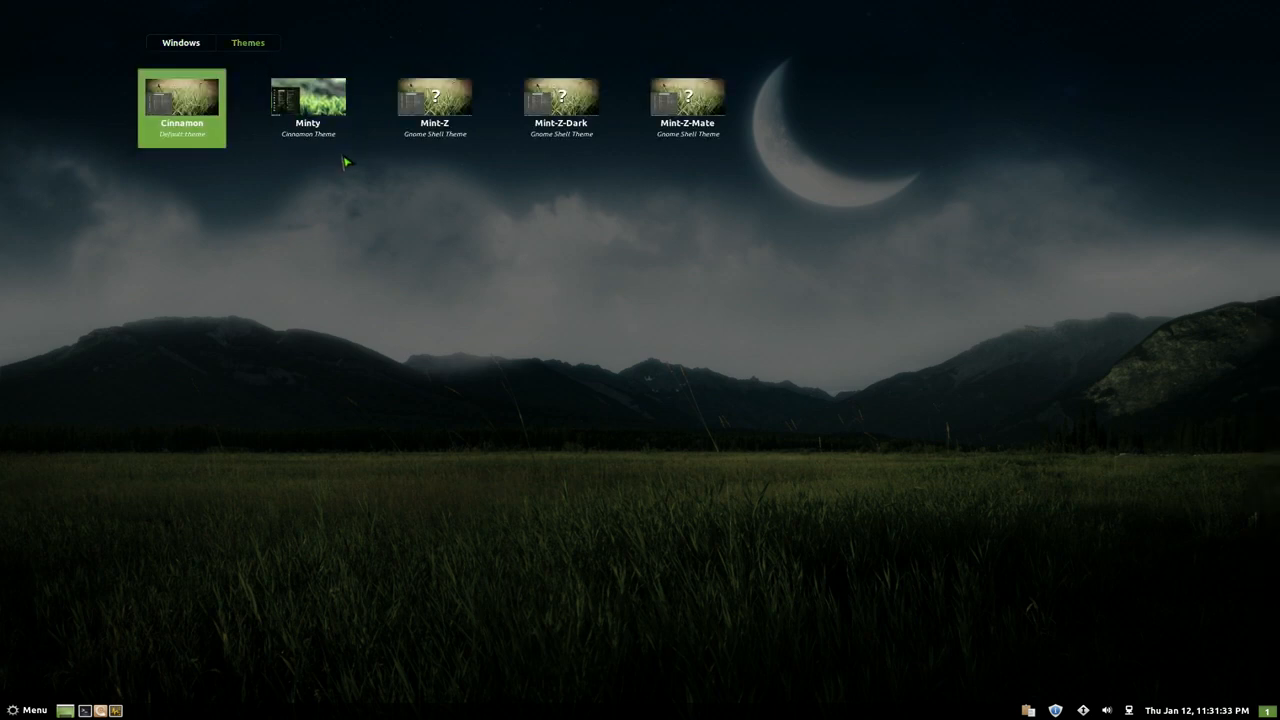
{"action": "left_click", "coordinate": [434, 107]}
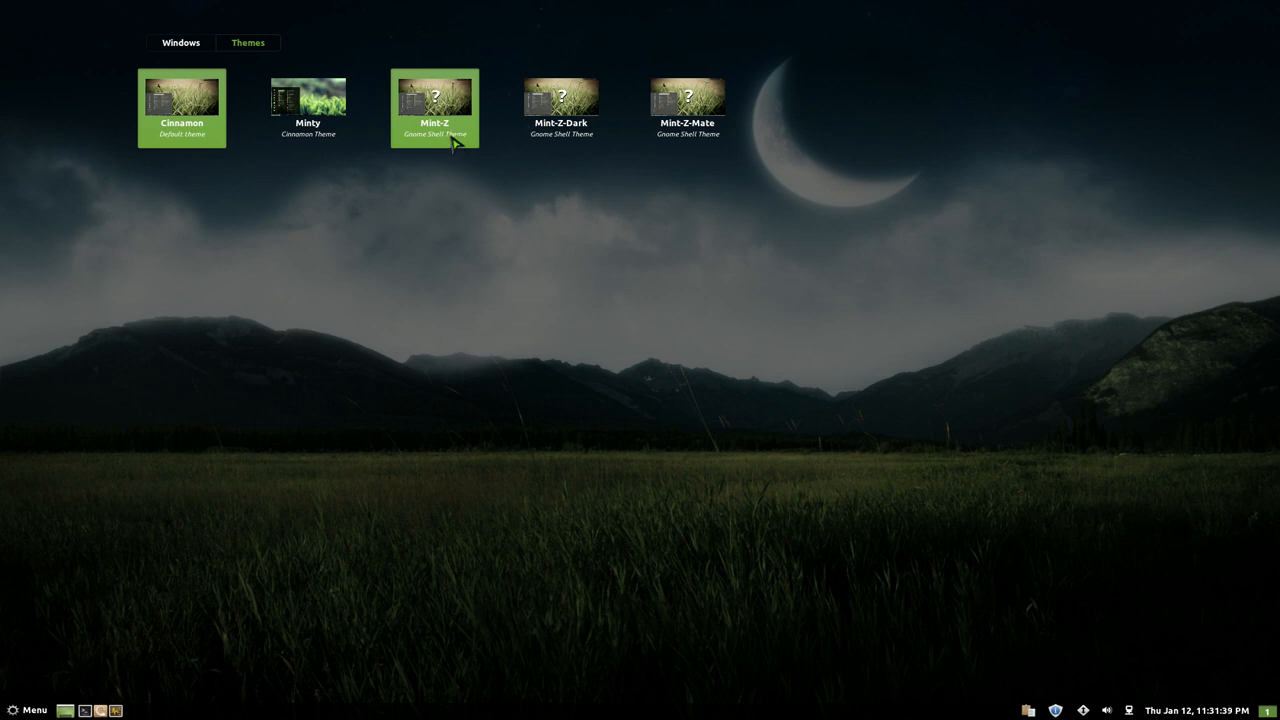
{"action": "mouse_move", "coordinate": [425, 155]}
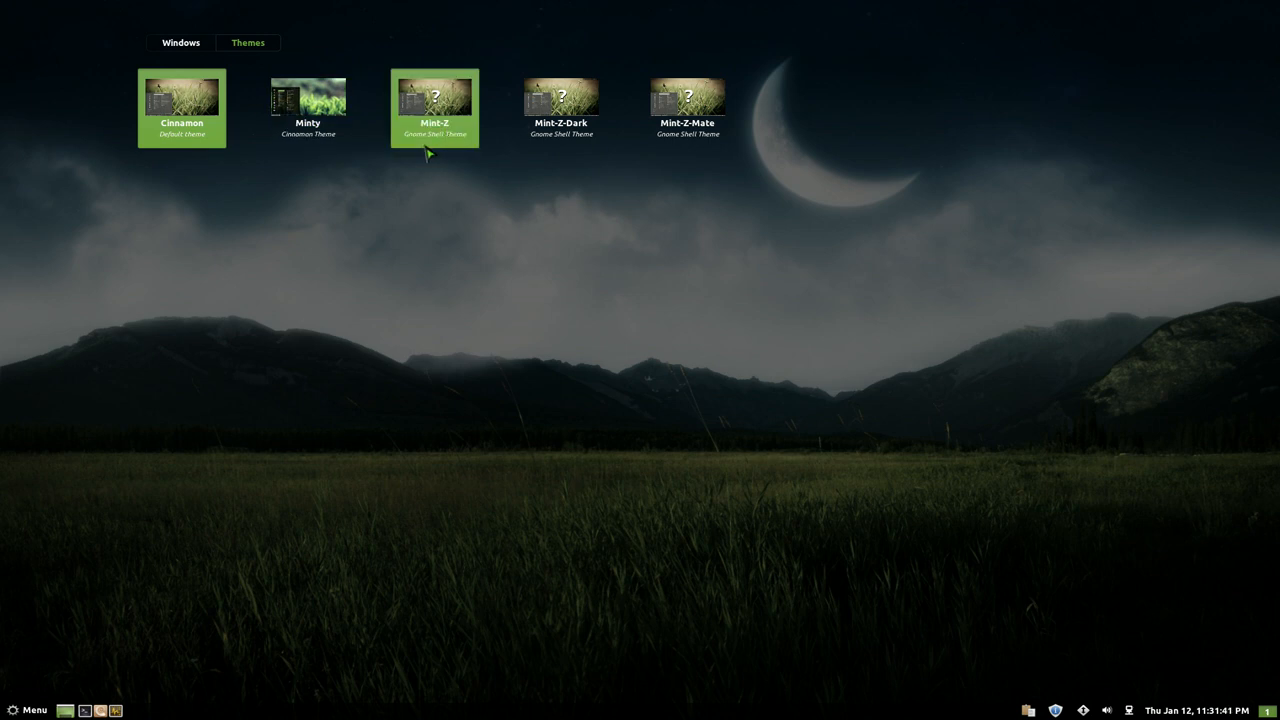
{"action": "mouse_move", "coordinate": [448, 142]}
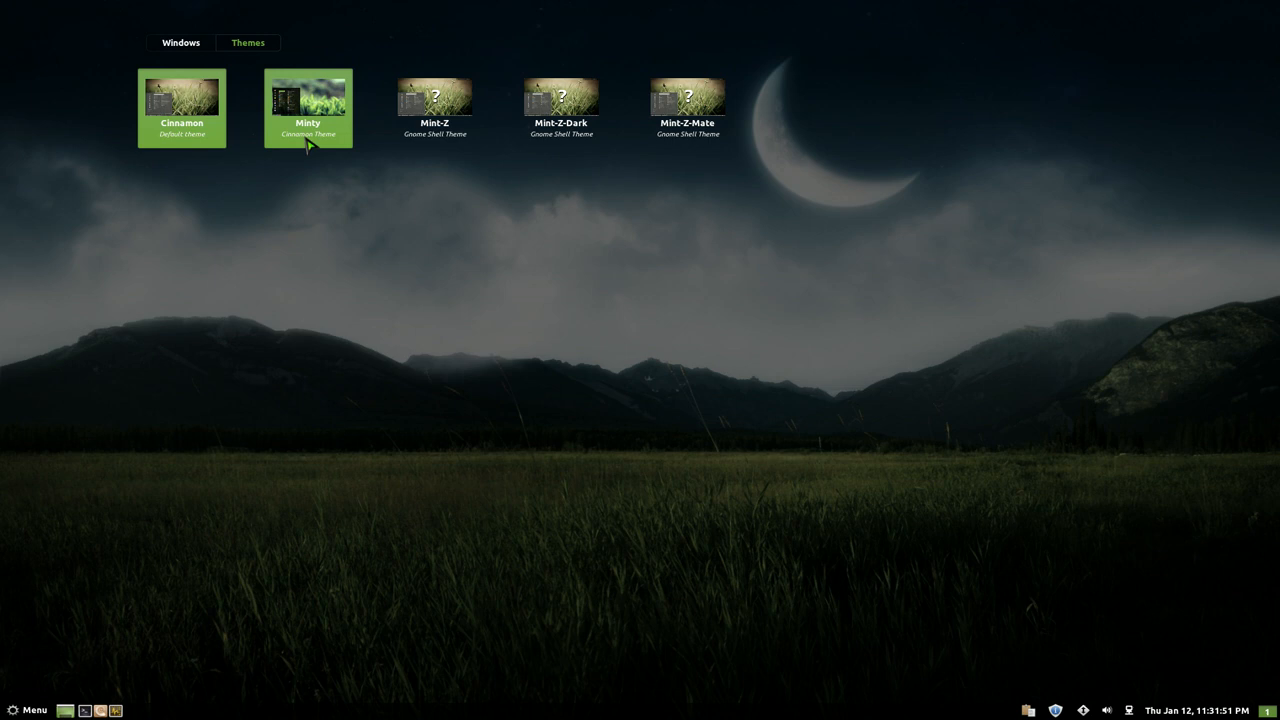
{"action": "mouse_move", "coordinate": [298, 148]}
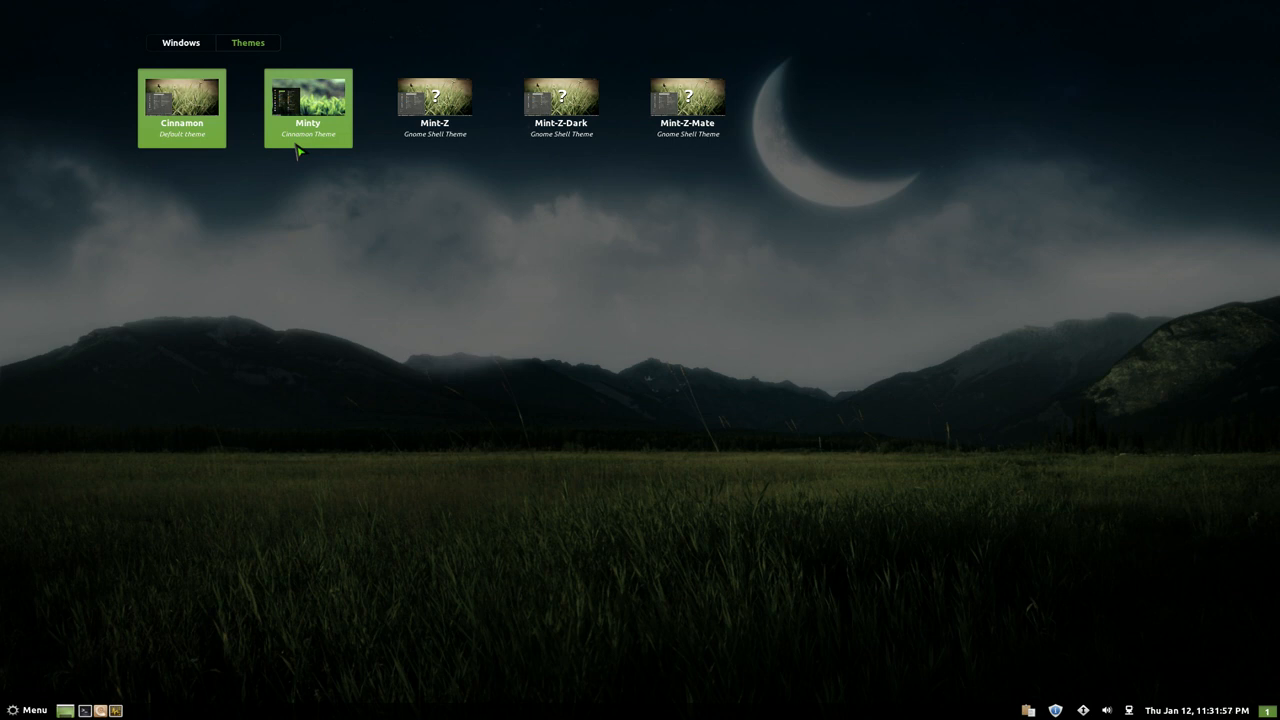
{"action": "mouse_move", "coordinate": [298, 148]}
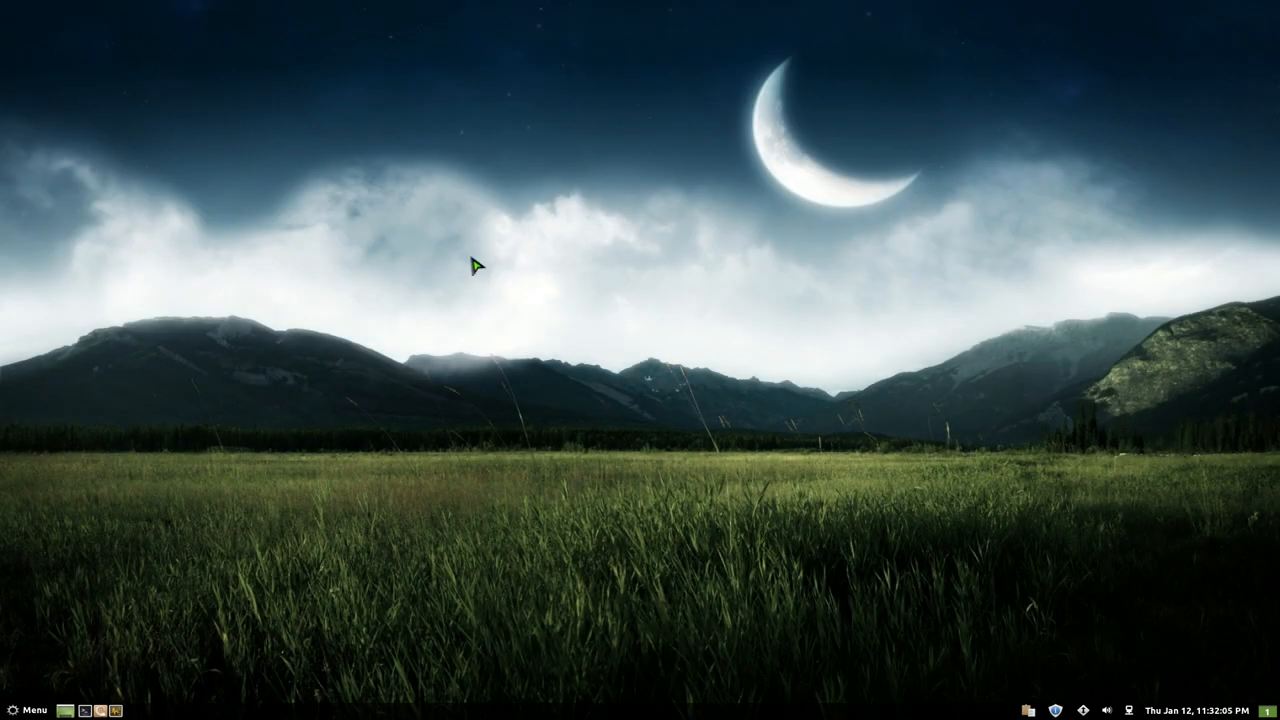
{"action": "mouse_move", "coordinate": [504, 288]}
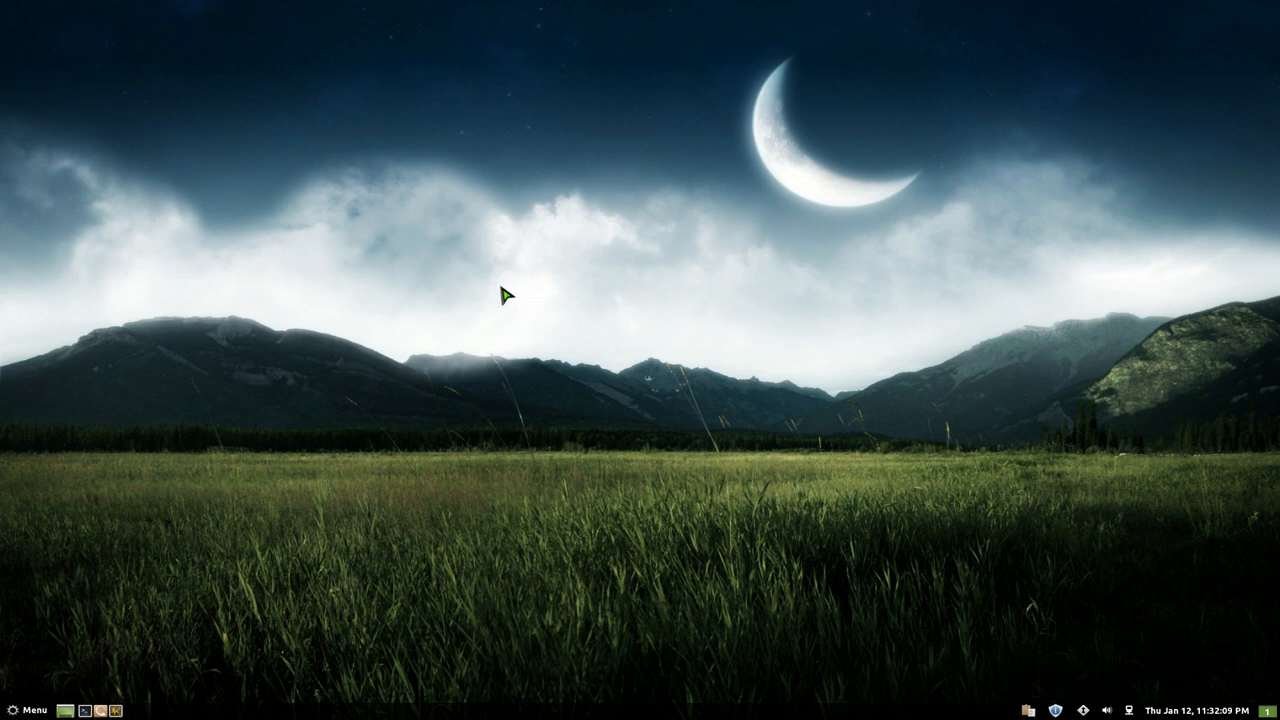
{"action": "mouse_move", "coordinate": [210, 143]}
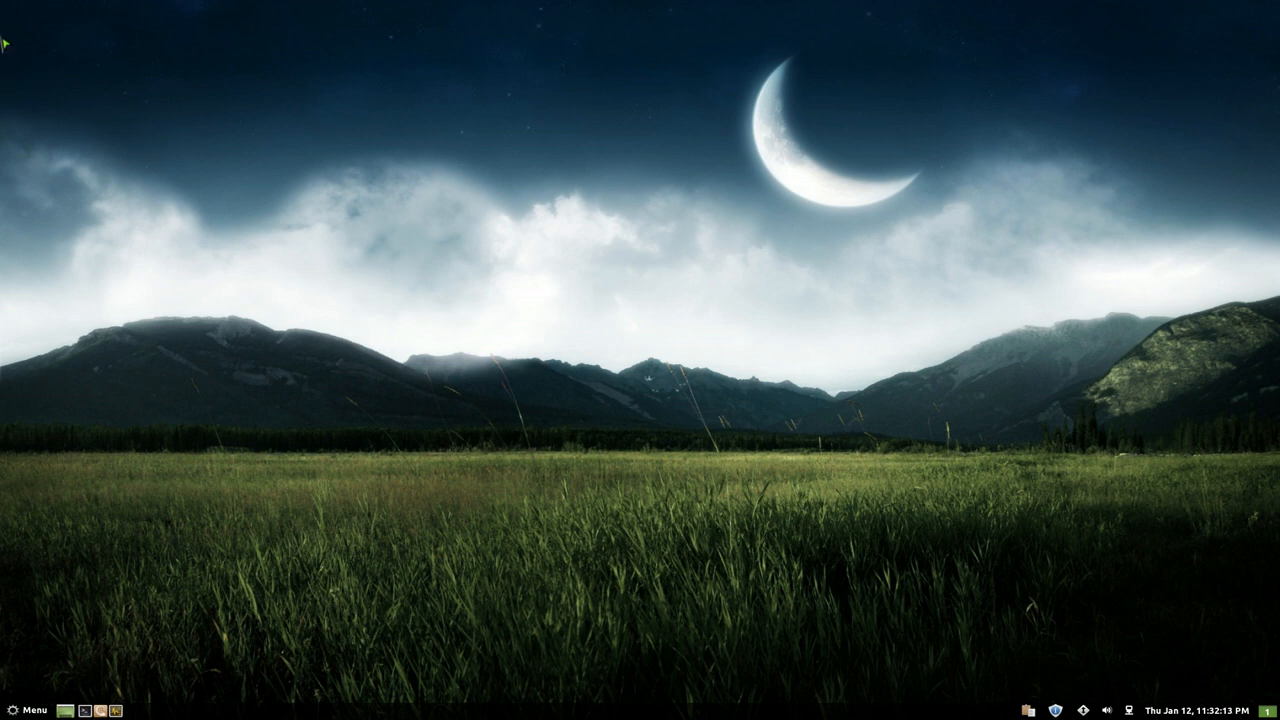
{"action": "mouse_move", "coordinate": [309, 279]}
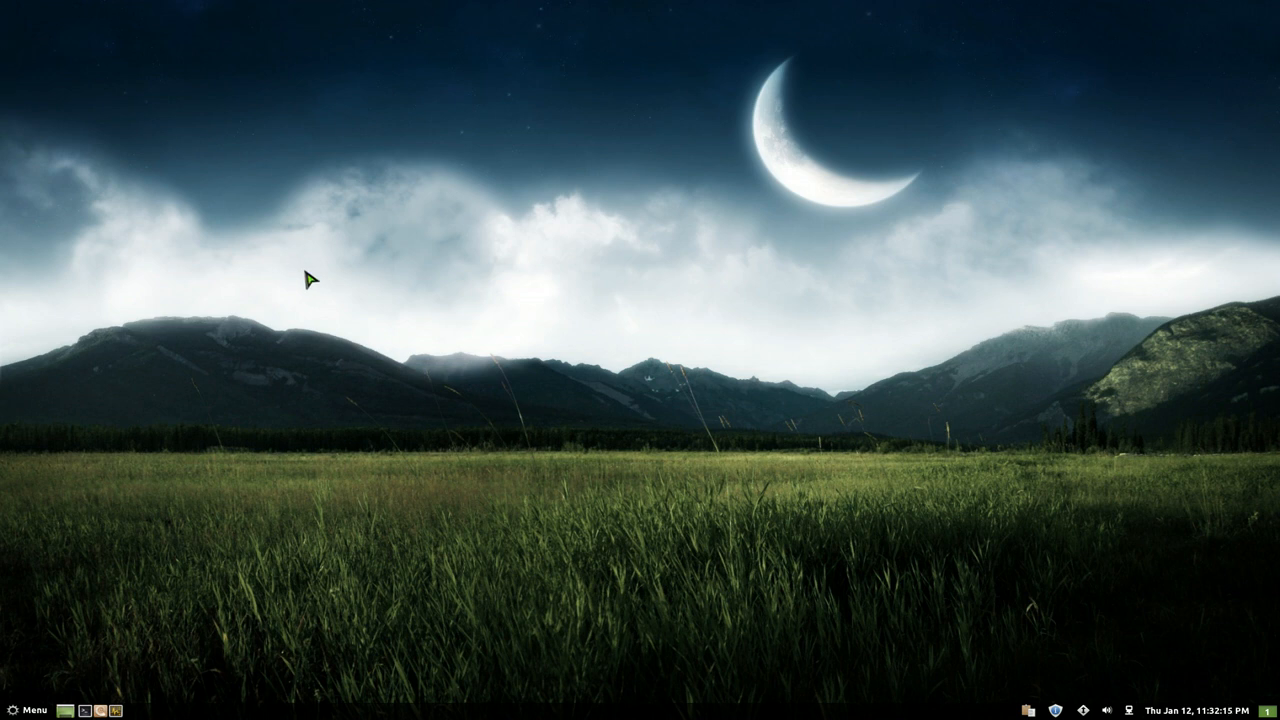
{"action": "mouse_move", "coordinate": [310, 505]}
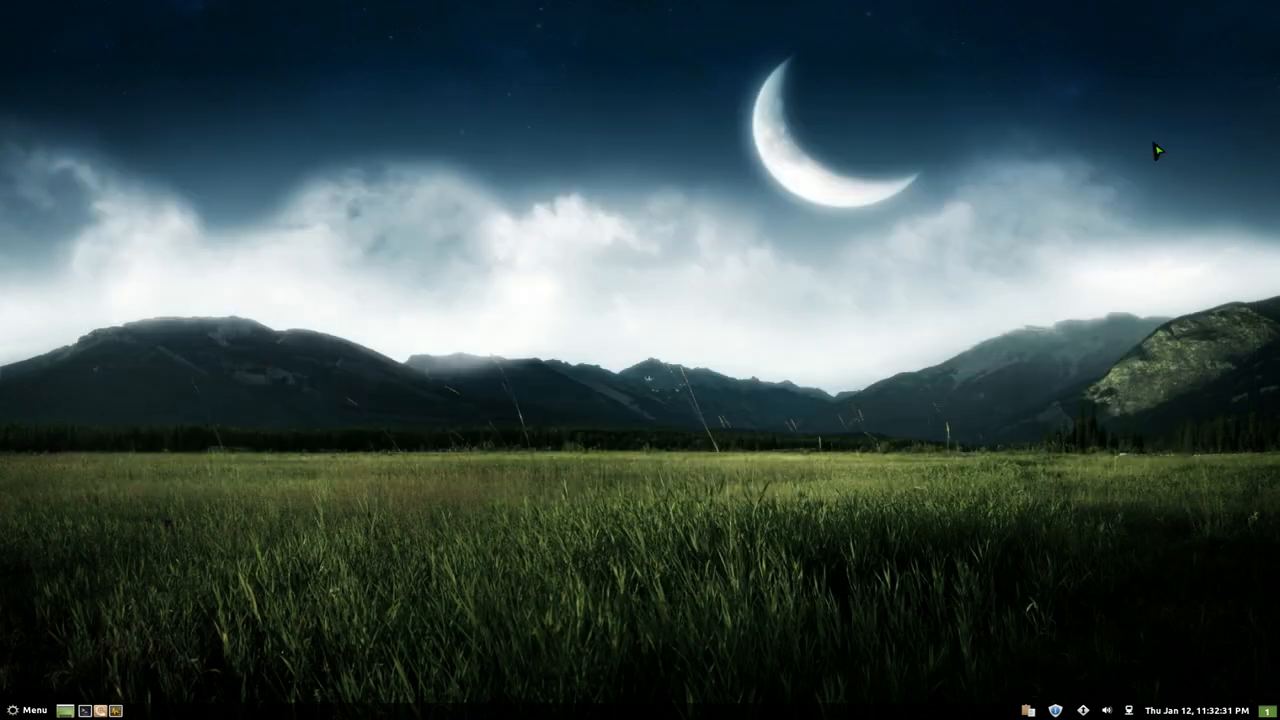
{"action": "mouse_move", "coordinate": [749, 352]}
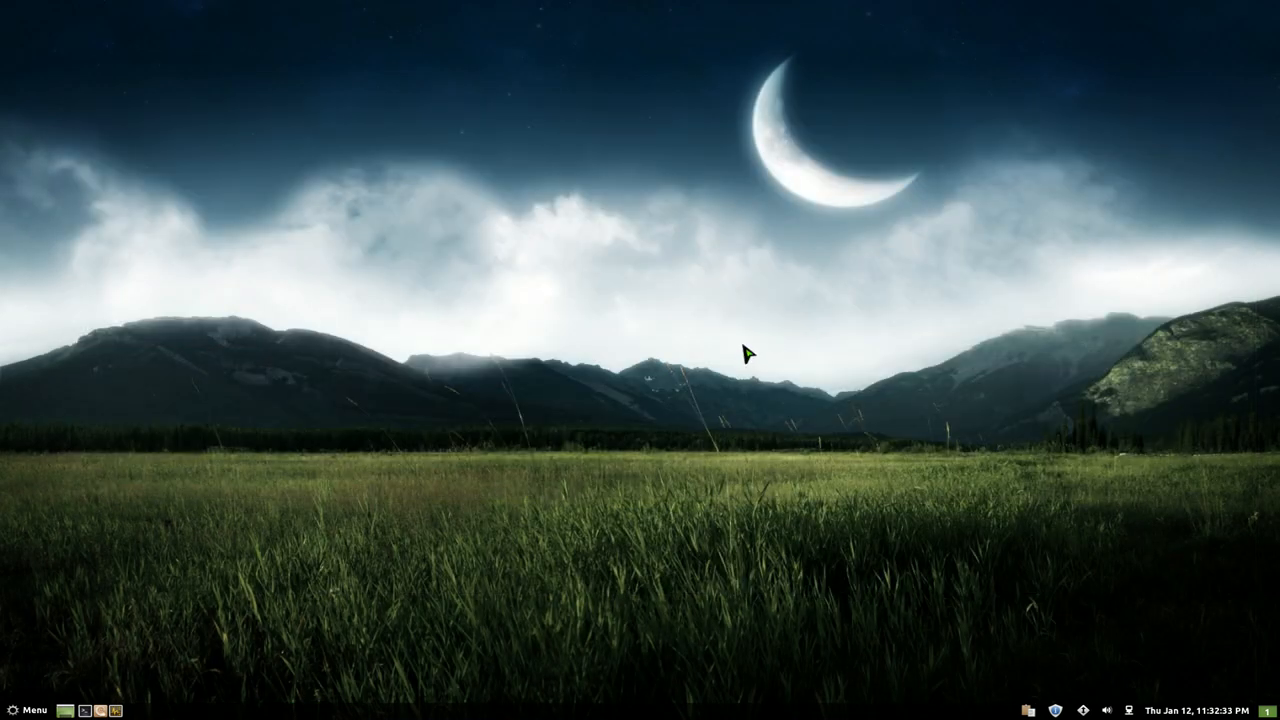